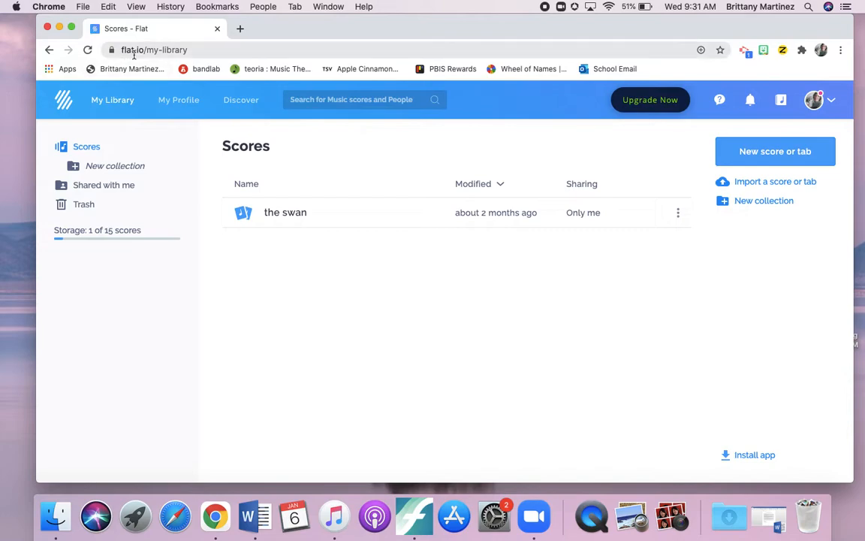
Start a new score and enter the title 'my lullaby'
{"action": "left_click", "coordinate": [153, 50]}
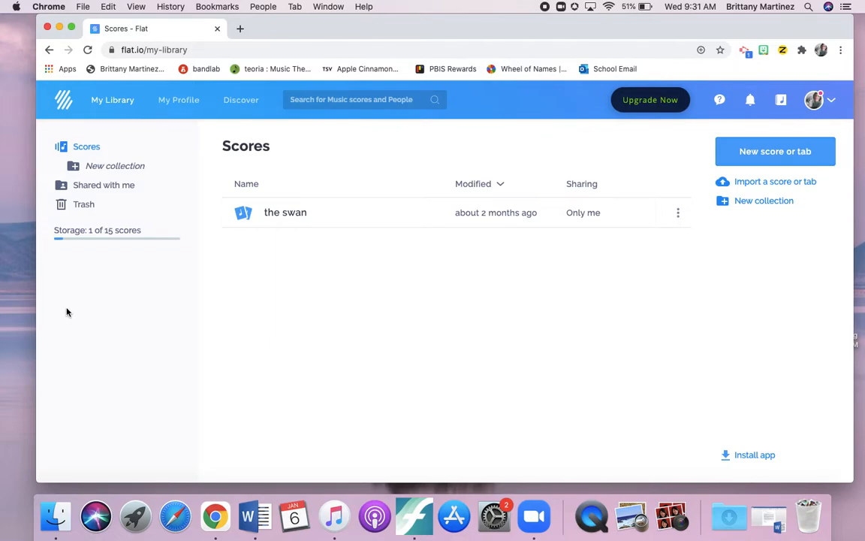
{"action": "mouse_move", "coordinate": [257, 257]}
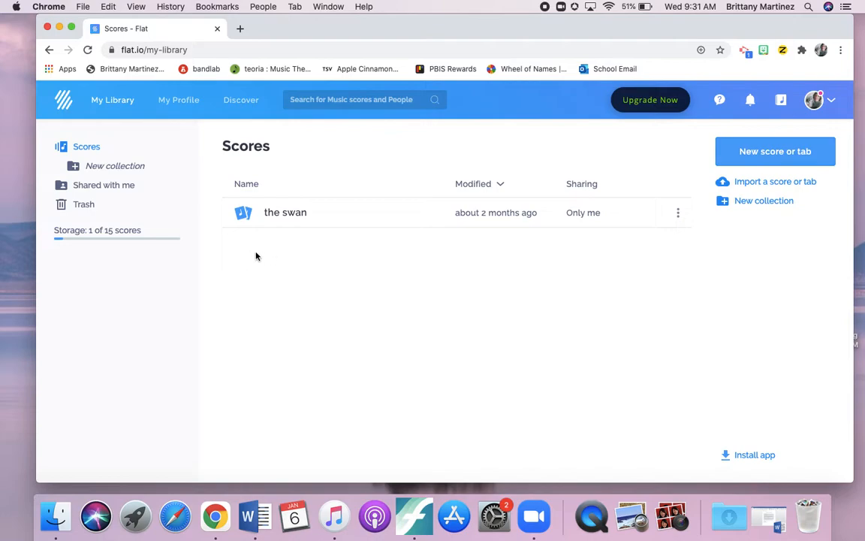
{"action": "mouse_move", "coordinate": [357, 302]}
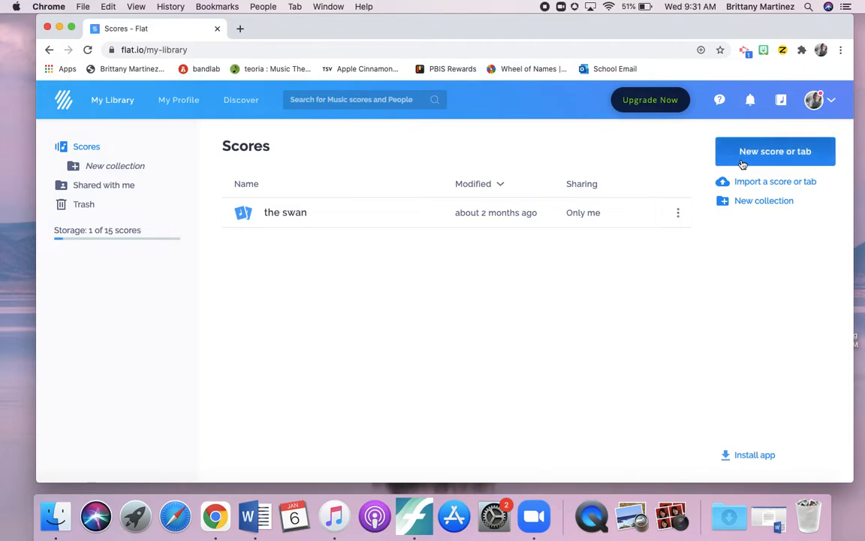
{"action": "left_click", "coordinate": [775, 150]}
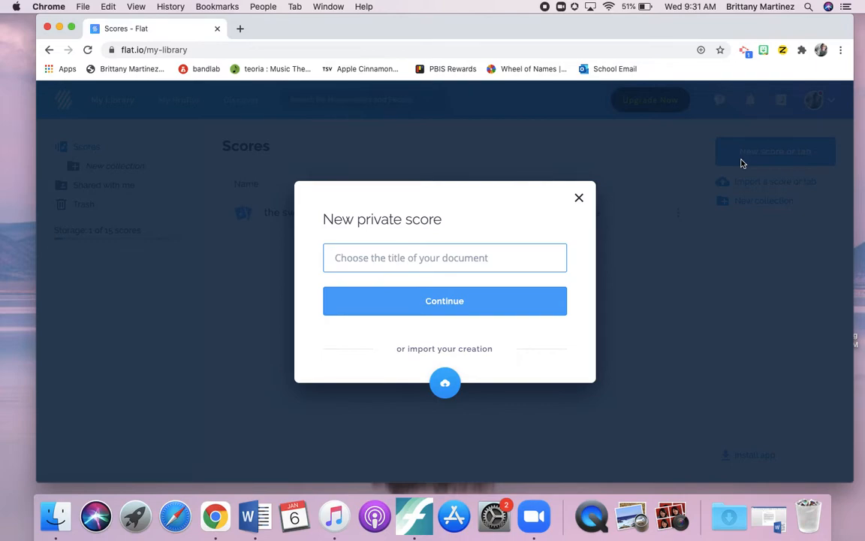
{"action": "type", "text": "my lal"}
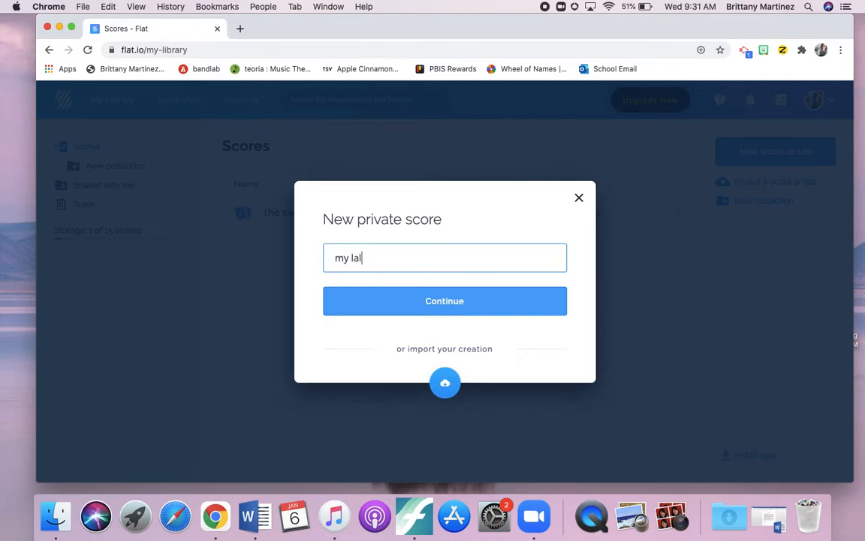
{"action": "type", "text": "laby"}
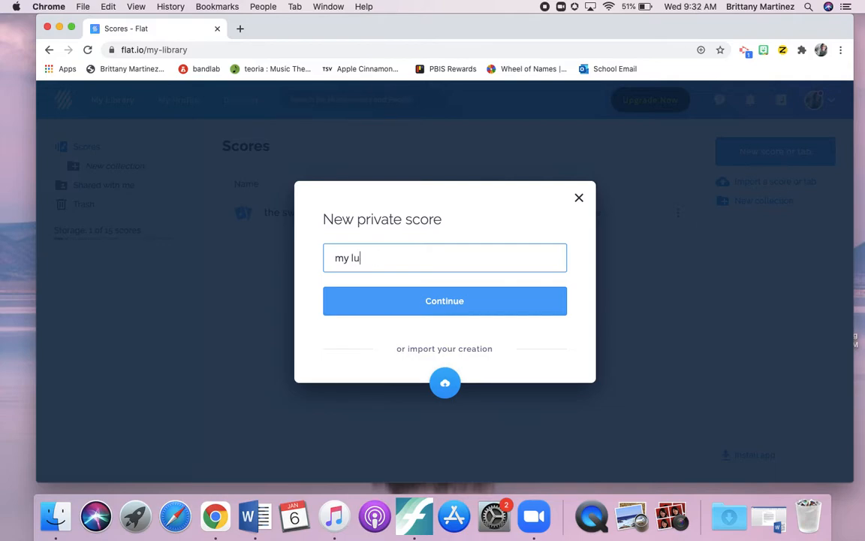
{"action": "type", "text": "llaby"}
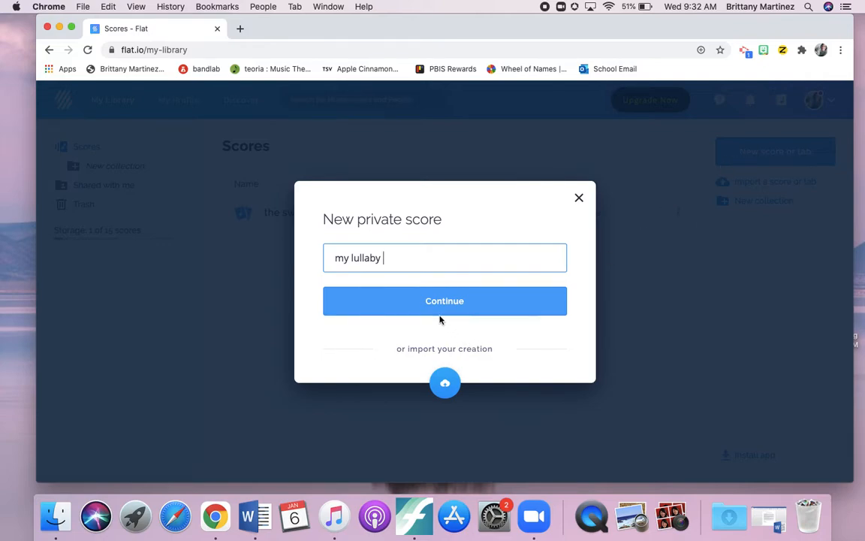
Confirm the title and add Violin and Cello from the Strings family
{"action": "left_click", "coordinate": [444, 300]}
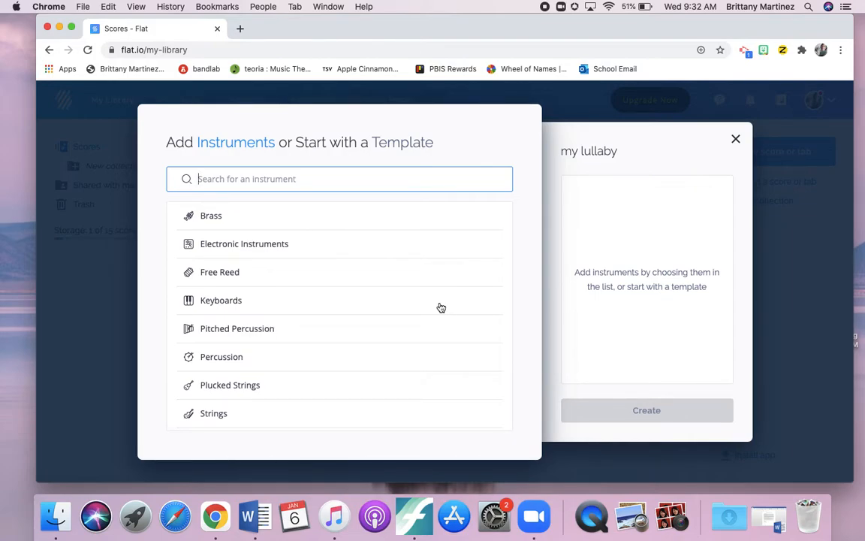
{"action": "mouse_move", "coordinate": [234, 419]}
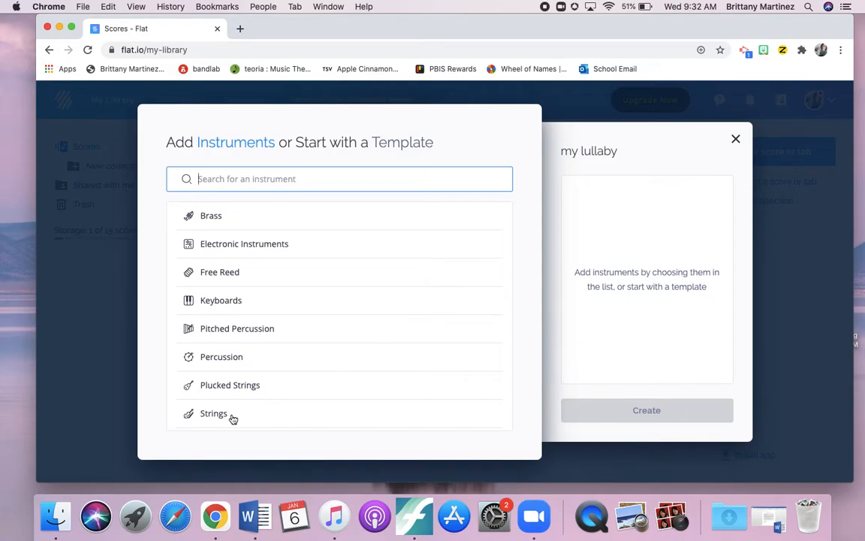
{"action": "left_click", "coordinate": [214, 414]}
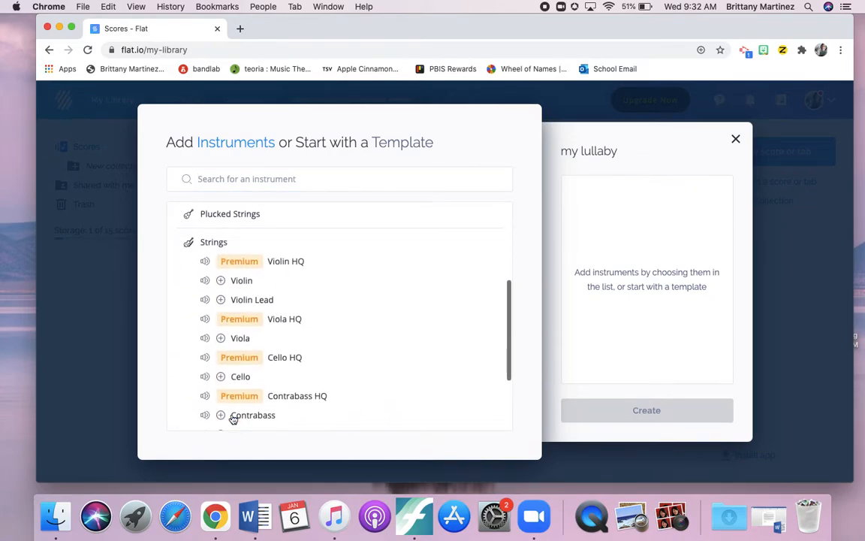
{"action": "left_click", "coordinate": [221, 281]}
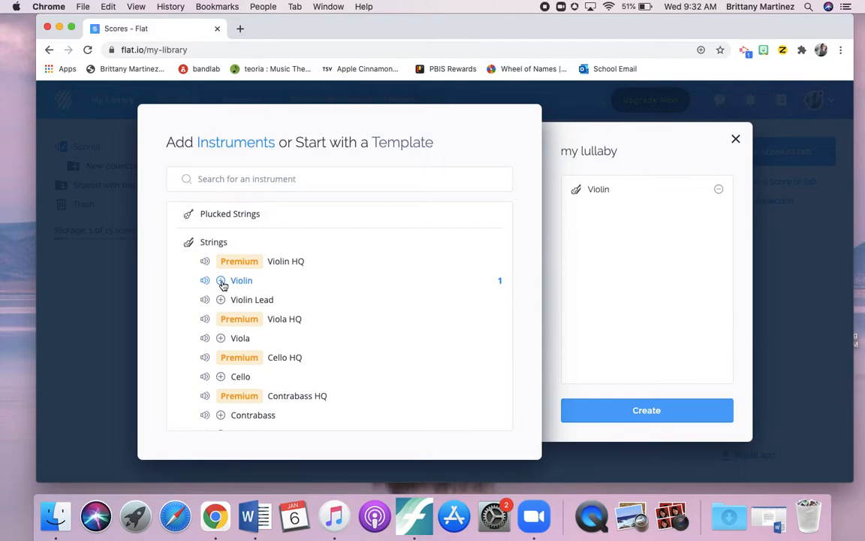
{"action": "mouse_move", "coordinate": [242, 261]}
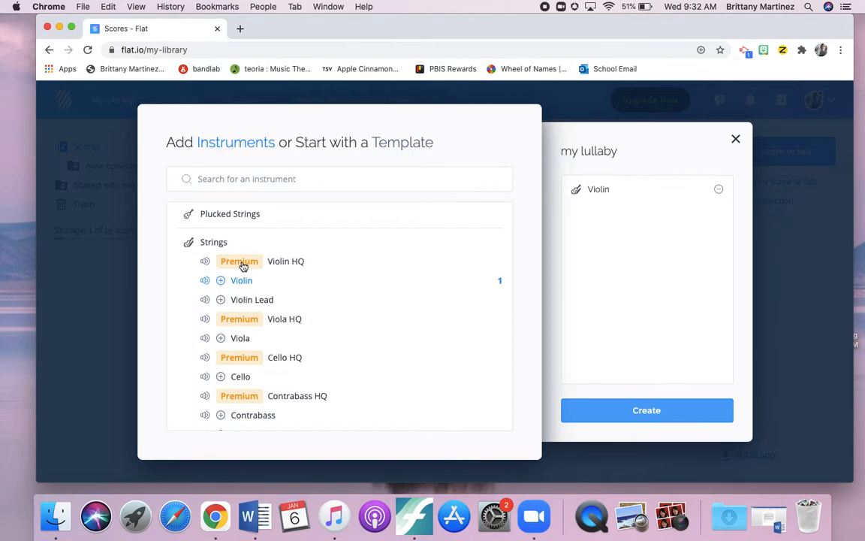
{"action": "scroll", "scroll_direction": "down", "scroll_amount": 3}
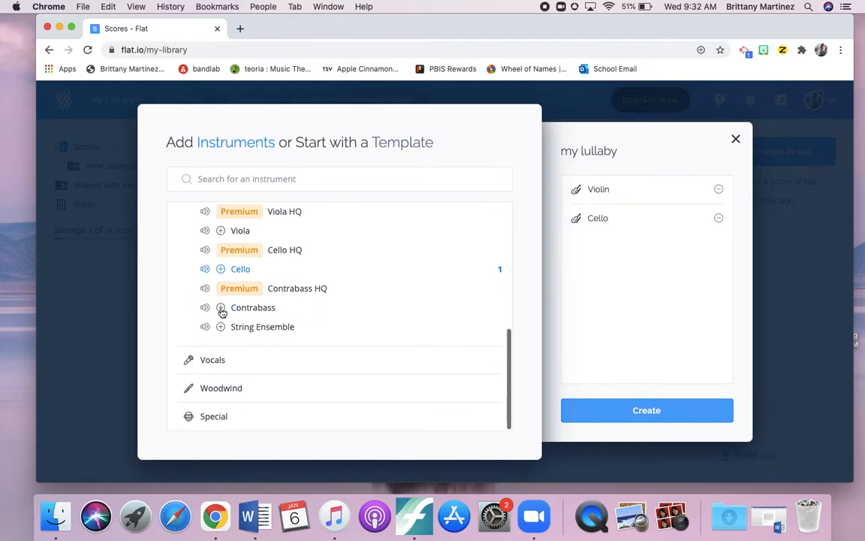
{"action": "scroll", "scroll_direction": "down", "scroll_amount": 3}
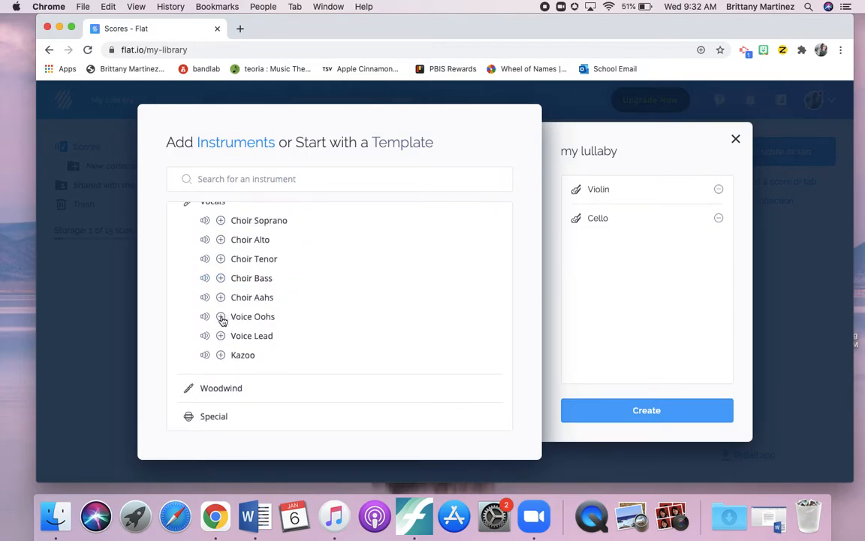
Add Choir Aahs from Vocals and Flute from Woodwind to the instrument list
{"action": "left_click", "coordinate": [221, 297]}
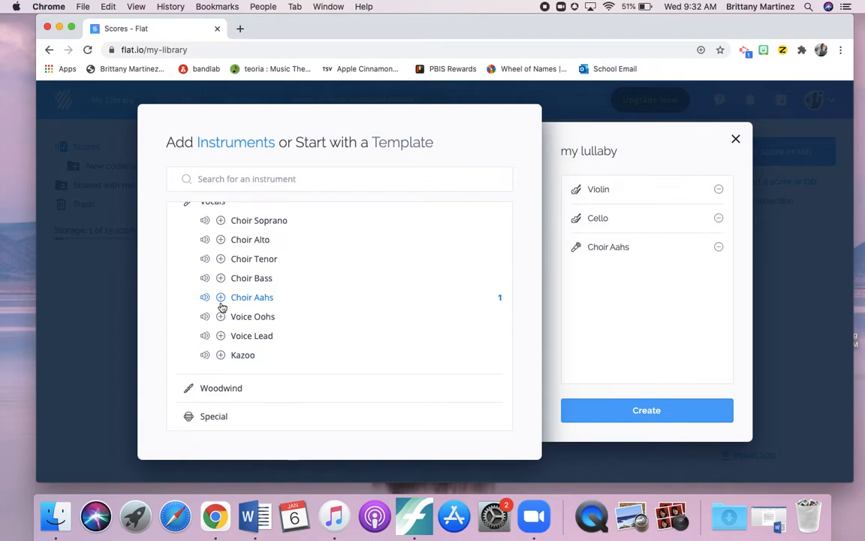
{"action": "scroll", "scroll_direction": "down", "scroll_amount": 3}
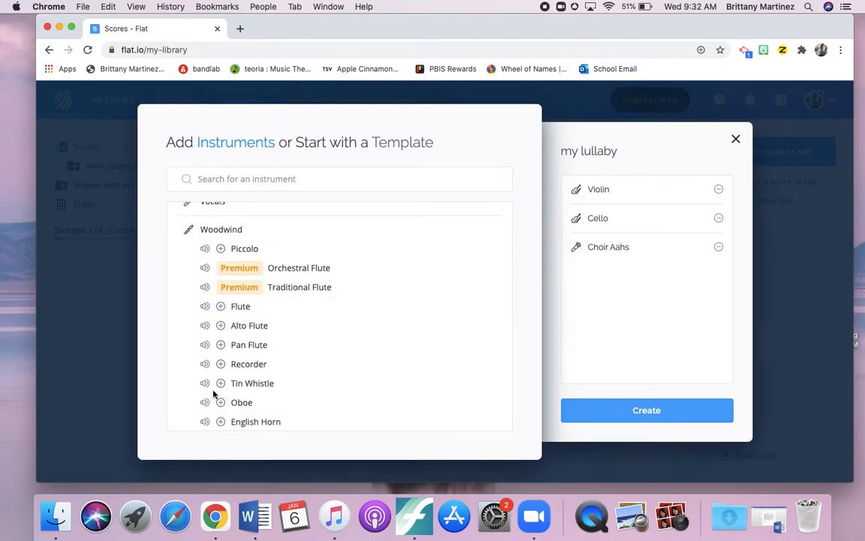
{"action": "left_click", "coordinate": [220, 307]}
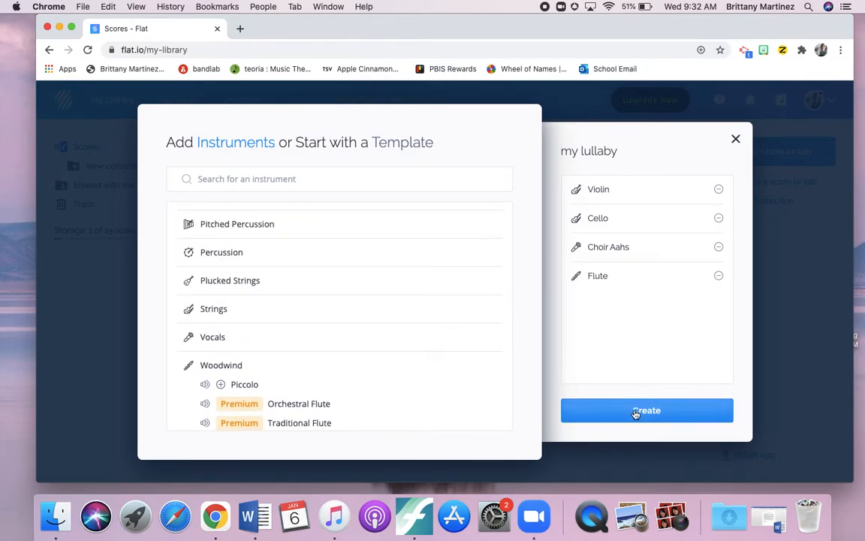
Create the score with the four chosen instruments and review its settings
{"action": "left_click", "coordinate": [646, 410]}
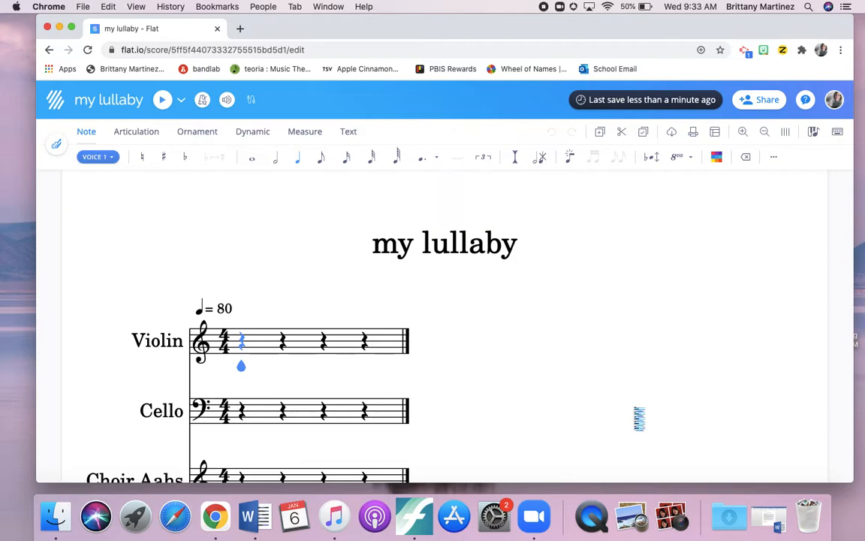
{"action": "scroll", "scroll_direction": "down", "scroll_amount": 3}
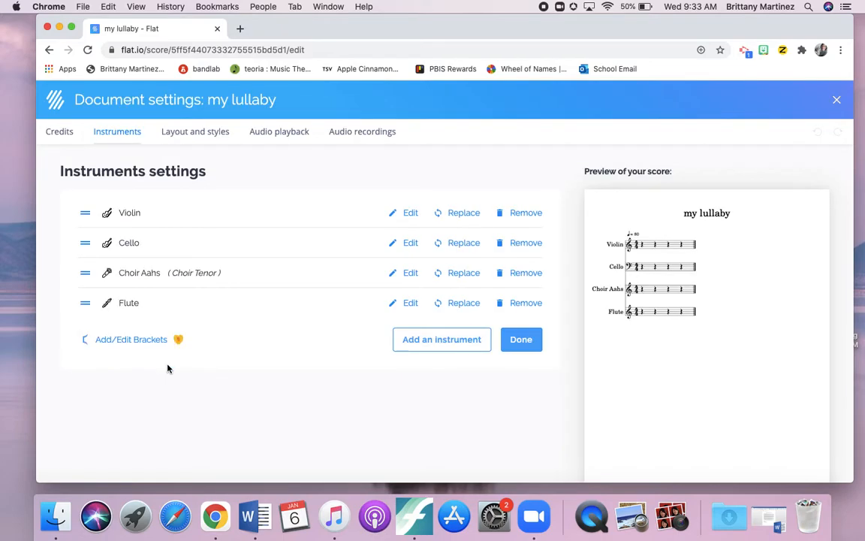
{"action": "mouse_move", "coordinate": [464, 272]}
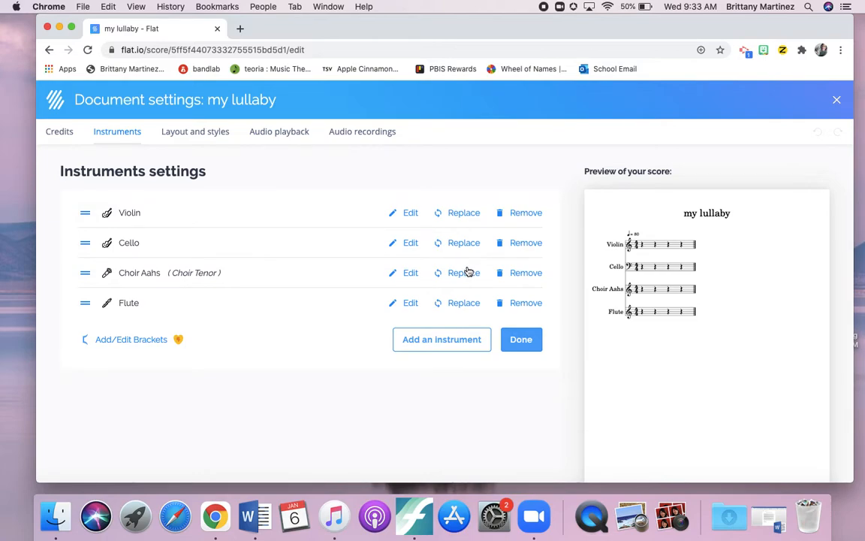
{"action": "mouse_move", "coordinate": [535, 279]}
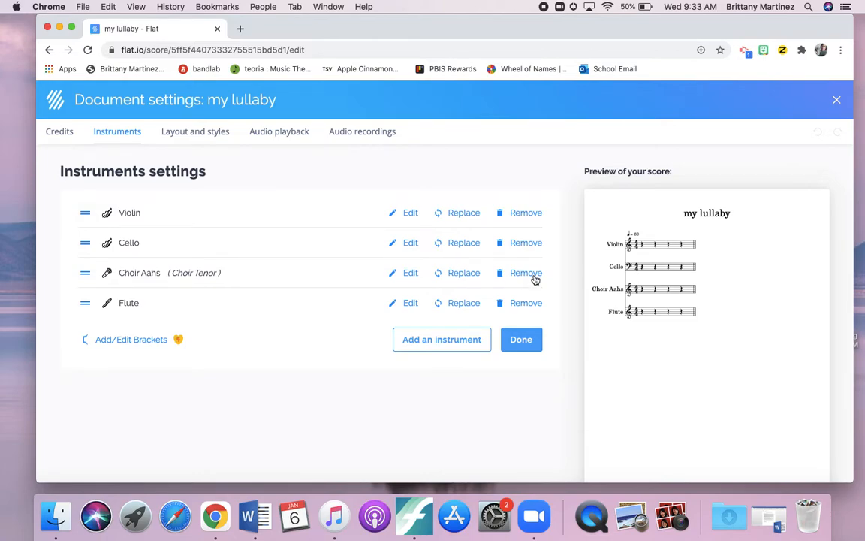
{"action": "left_click", "coordinate": [520, 340]}
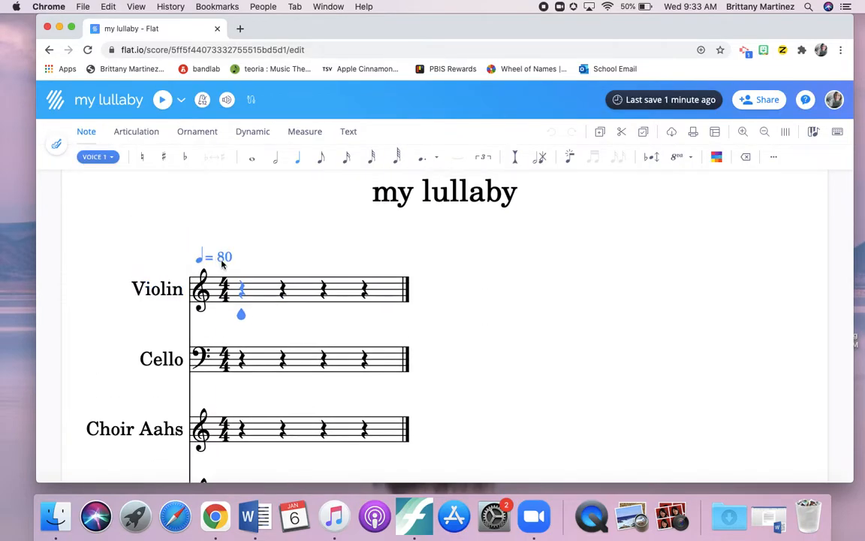
Set the tempo to 100 and the time signature to 3/4
{"action": "left_click", "coordinate": [214, 257]}
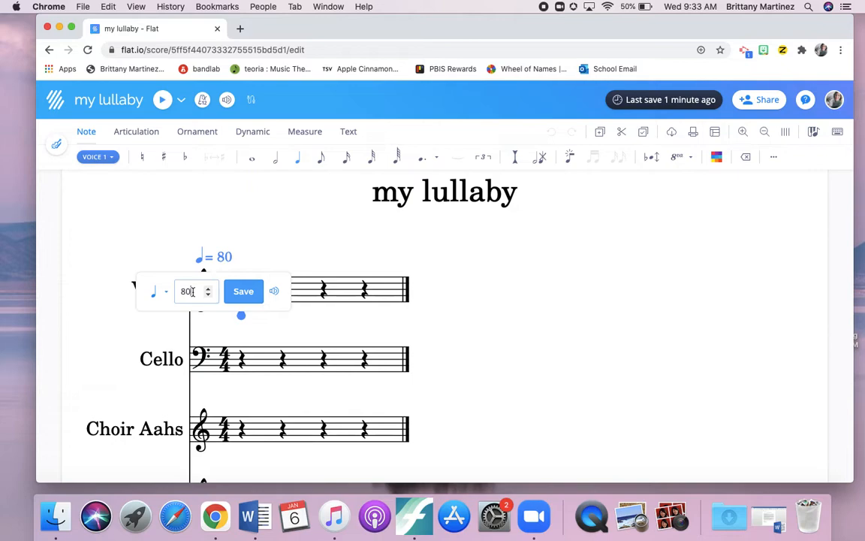
{"action": "type", "text": "100"}
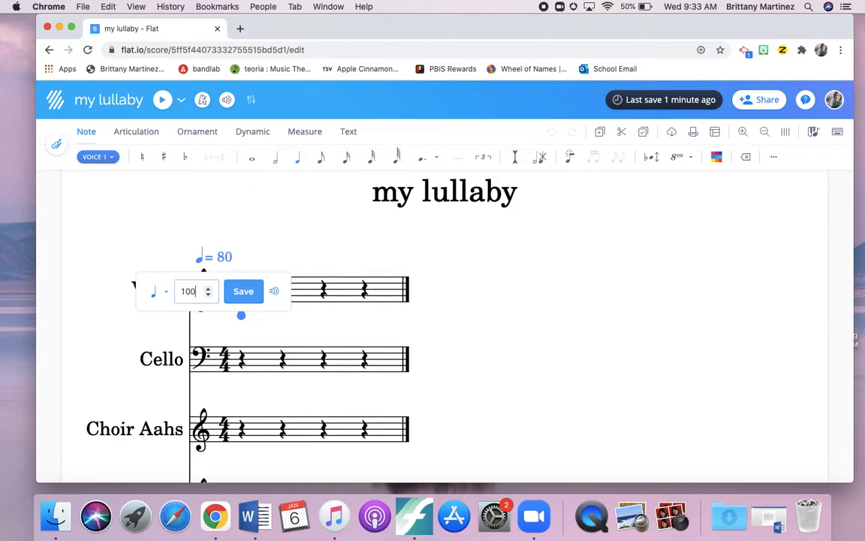
{"action": "left_click", "coordinate": [243, 292]}
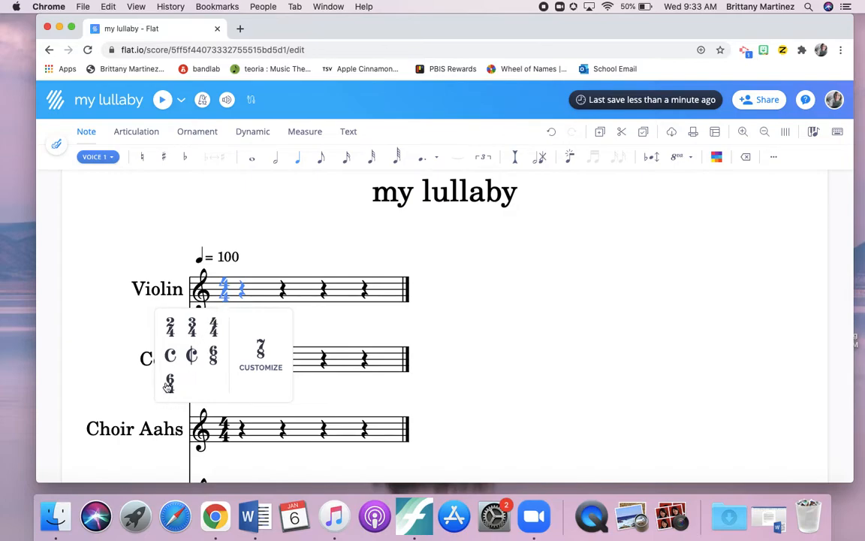
{"action": "left_click", "coordinate": [192, 325]}
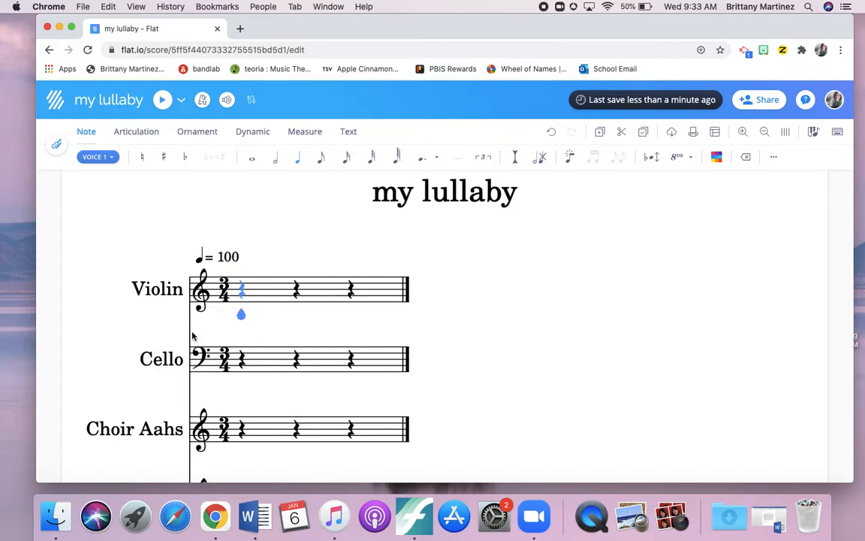
{"action": "left_click", "coordinate": [224, 289]}
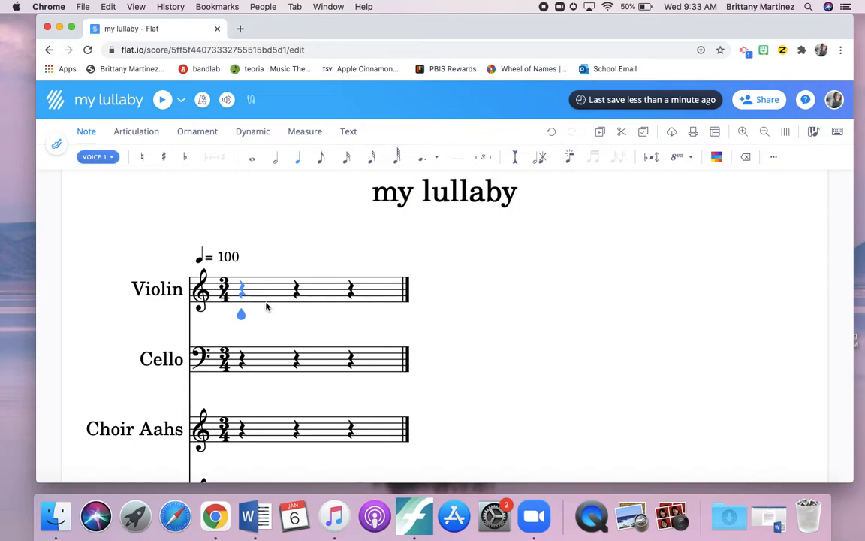
{"action": "mouse_move", "coordinate": [158, 178]}
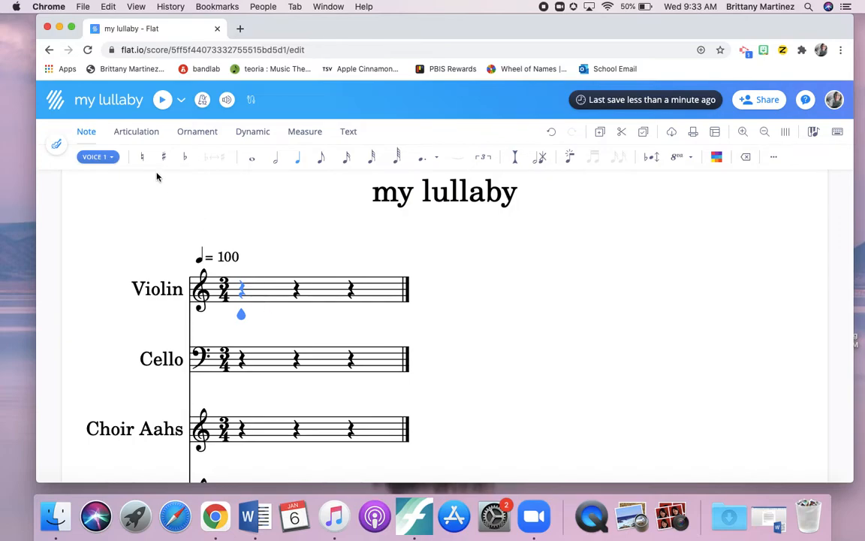
{"action": "mouse_move", "coordinate": [297, 158]}
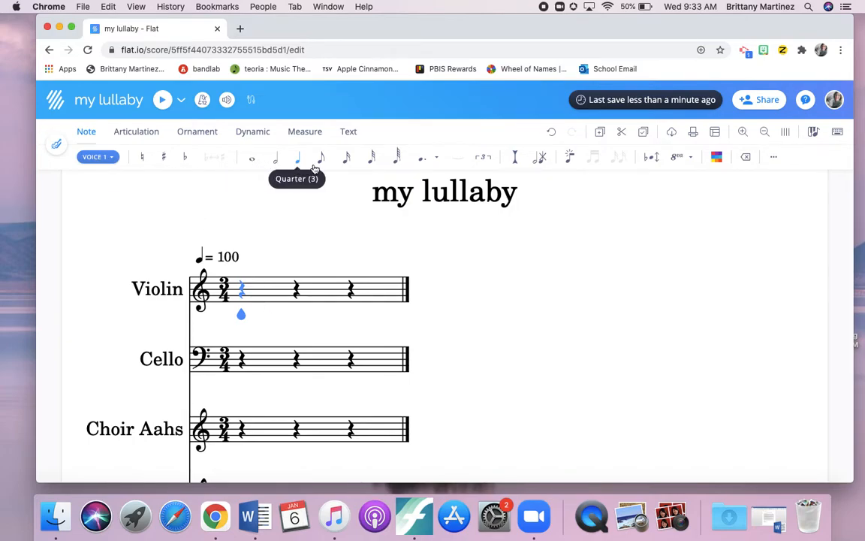
{"action": "mouse_move", "coordinate": [426, 158]}
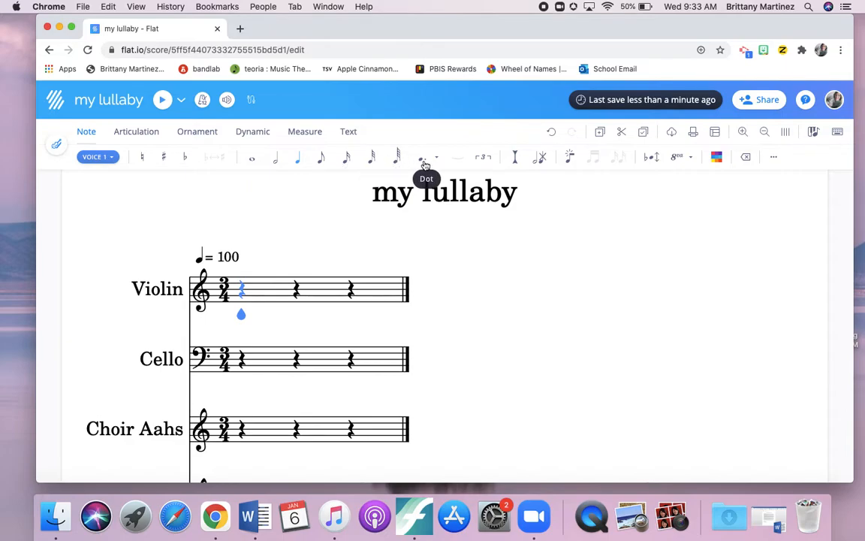
{"action": "mouse_move", "coordinate": [463, 161]}
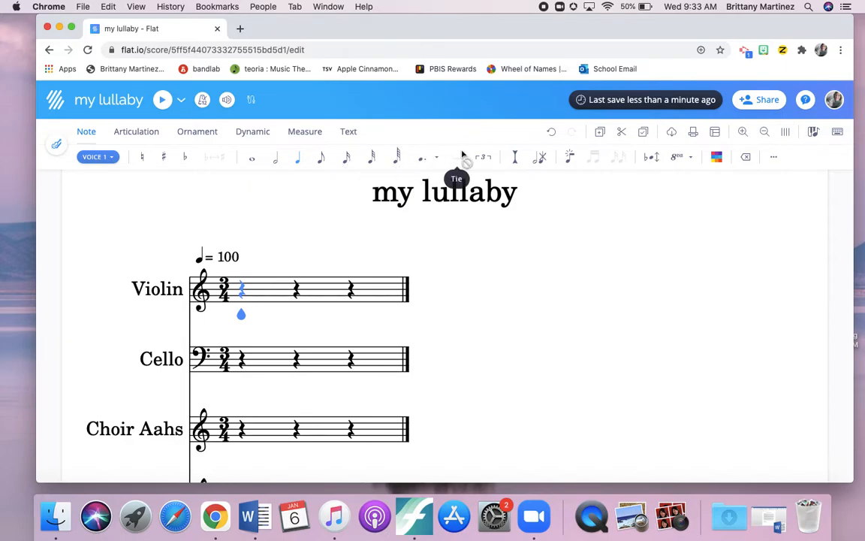
{"action": "mouse_move", "coordinate": [140, 156]}
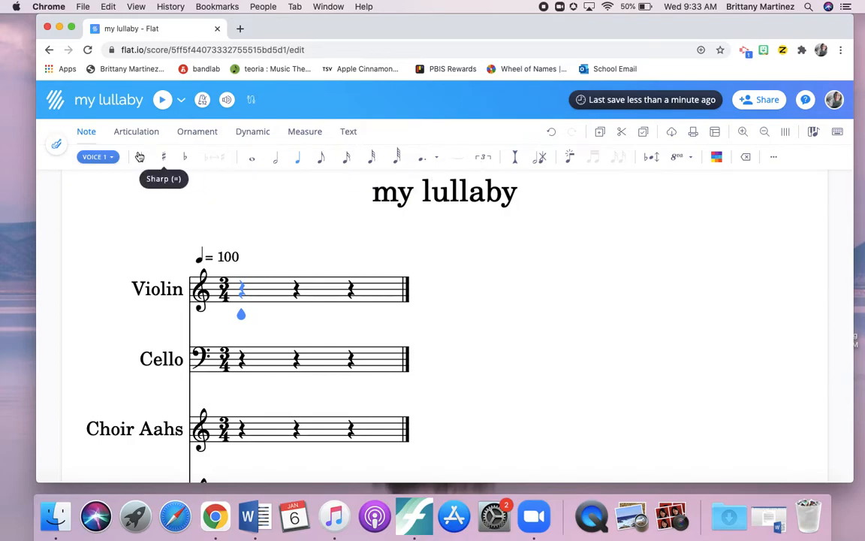
{"action": "mouse_move", "coordinate": [184, 158]}
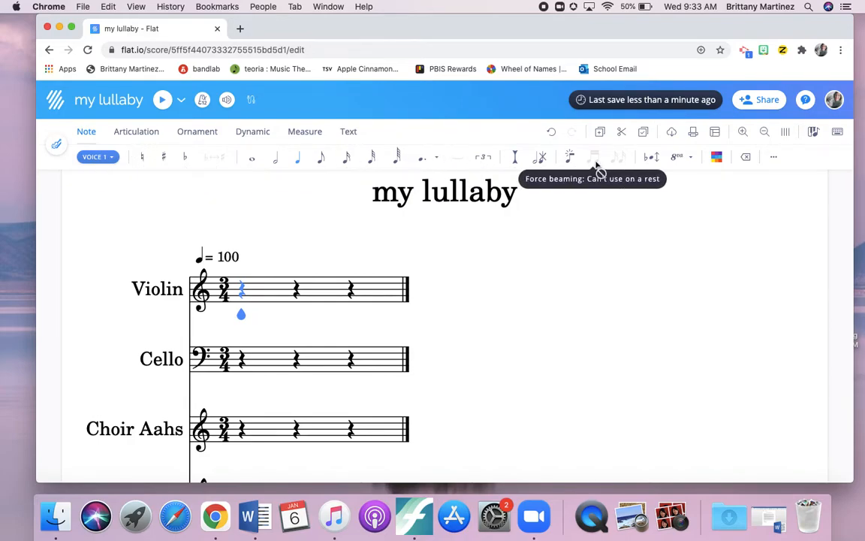
Browse the Articulation and Note toolbars, select the Violin and Cello first rests, and show the Text tools
{"action": "left_click", "coordinate": [135, 133]}
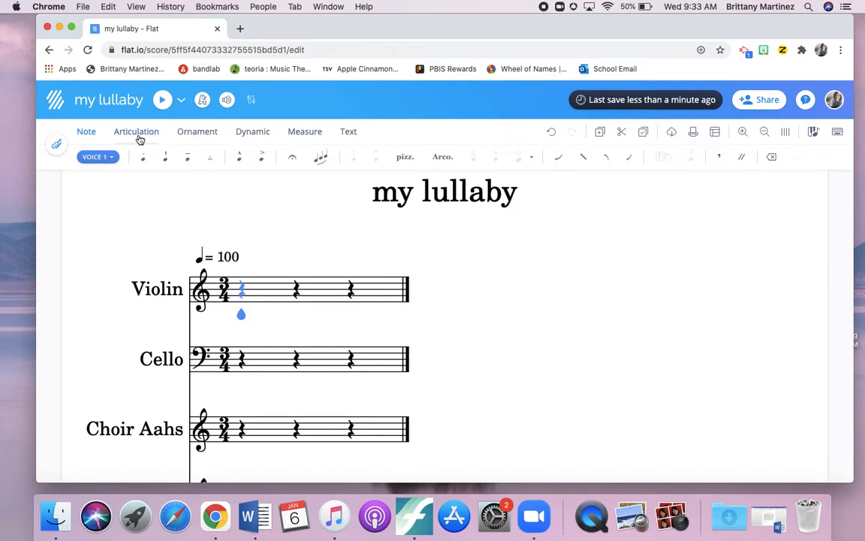
{"action": "mouse_move", "coordinate": [165, 156]}
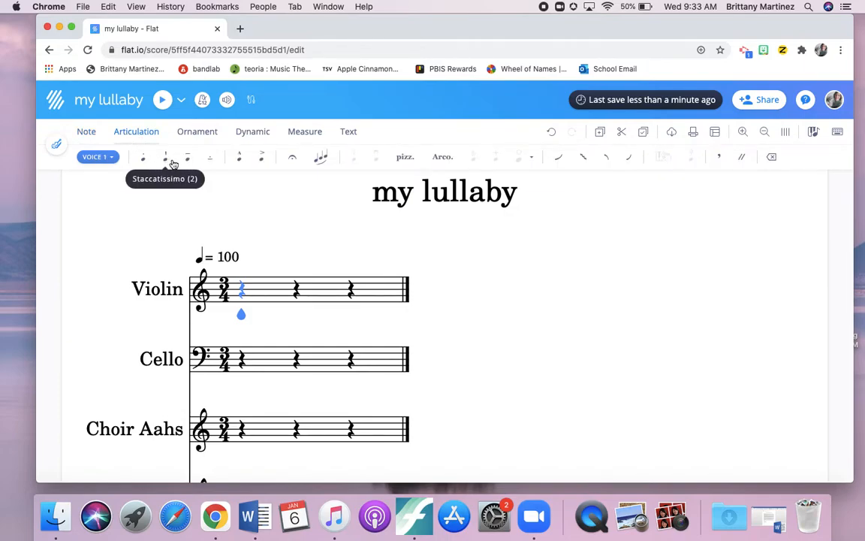
{"action": "mouse_move", "coordinate": [291, 158]}
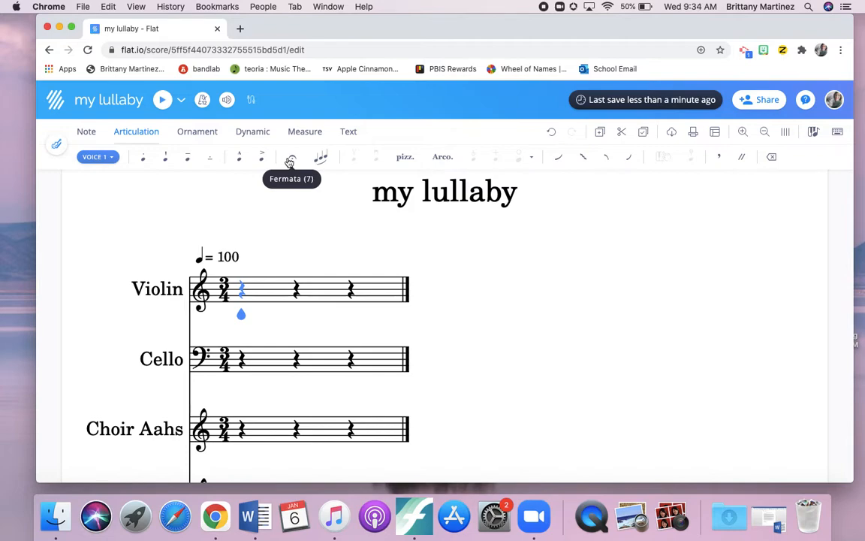
{"action": "mouse_move", "coordinate": [321, 156]}
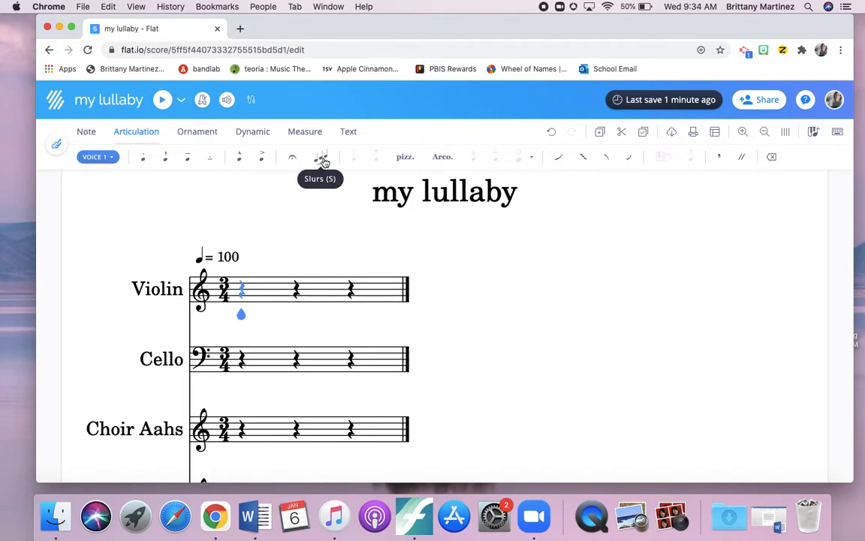
{"action": "left_click", "coordinate": [88, 132]}
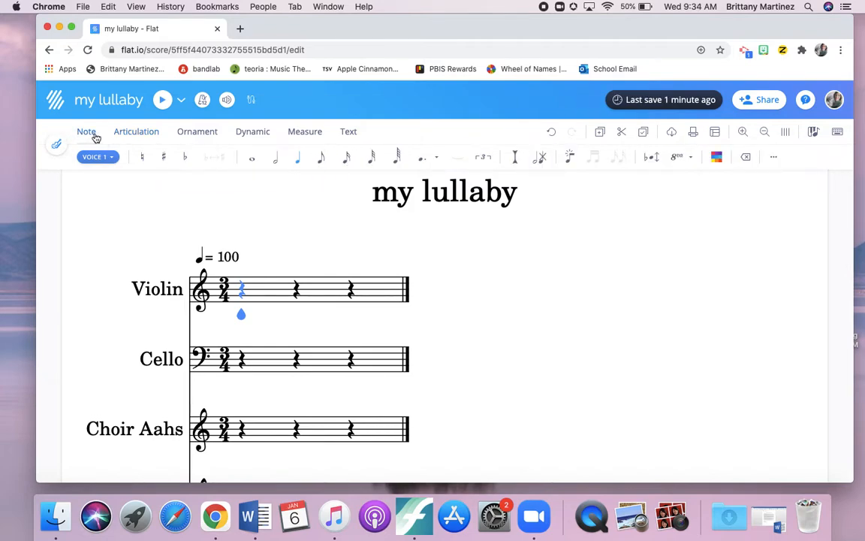
{"action": "left_click", "coordinate": [225, 289]}
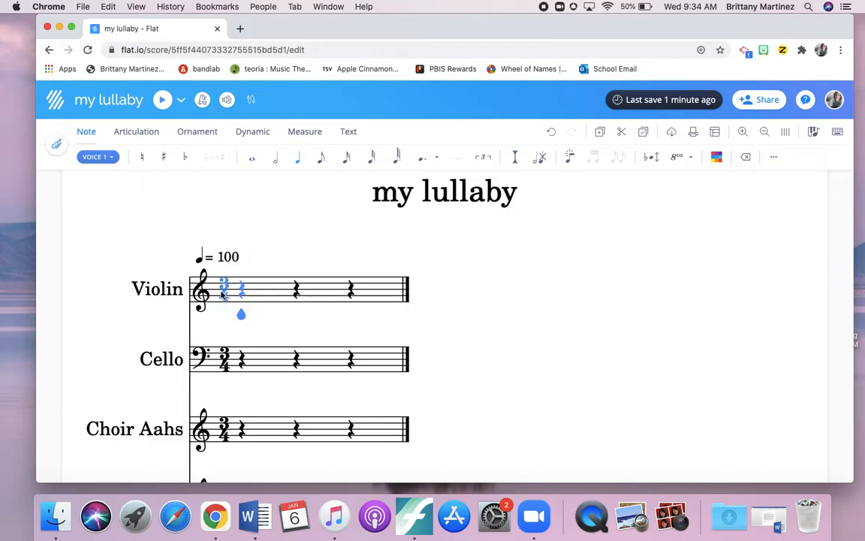
{"action": "left_click", "coordinate": [201, 292]}
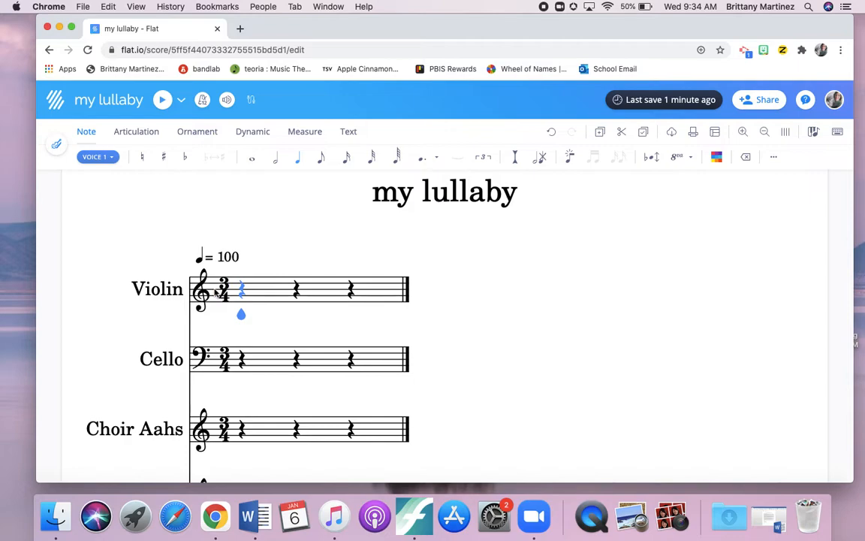
{"action": "left_click", "coordinate": [222, 289]}
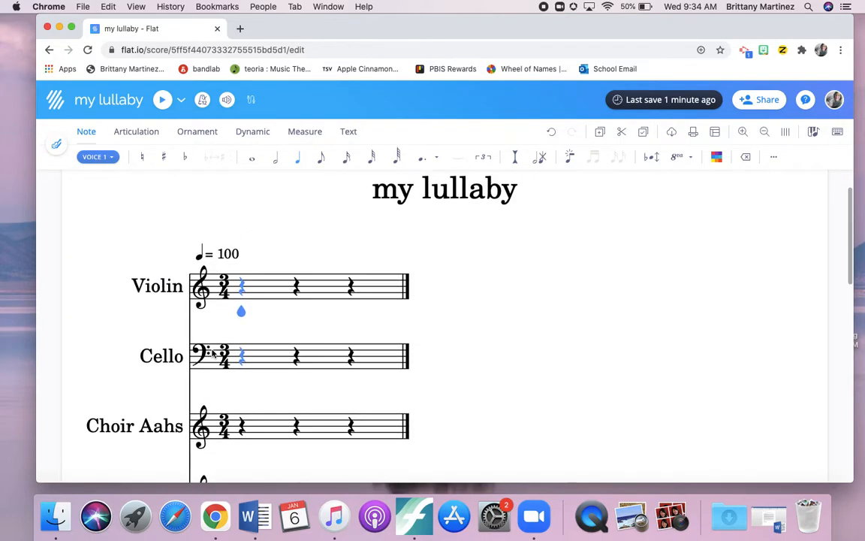
{"action": "left_click", "coordinate": [349, 132]}
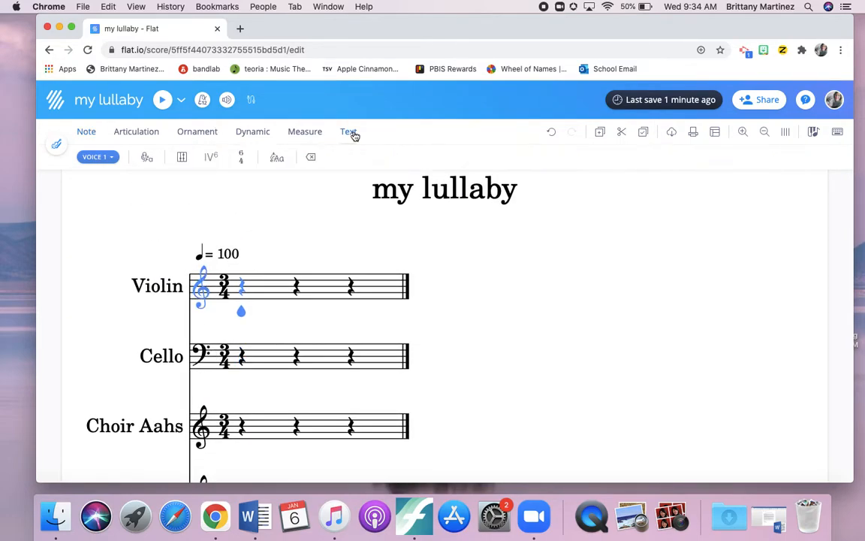
{"action": "left_click", "coordinate": [305, 133]}
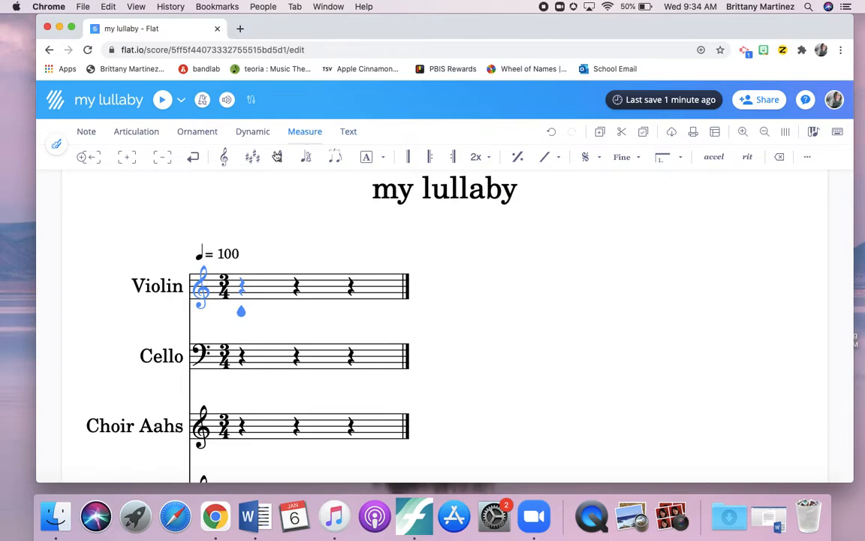
{"action": "mouse_move", "coordinate": [253, 156]}
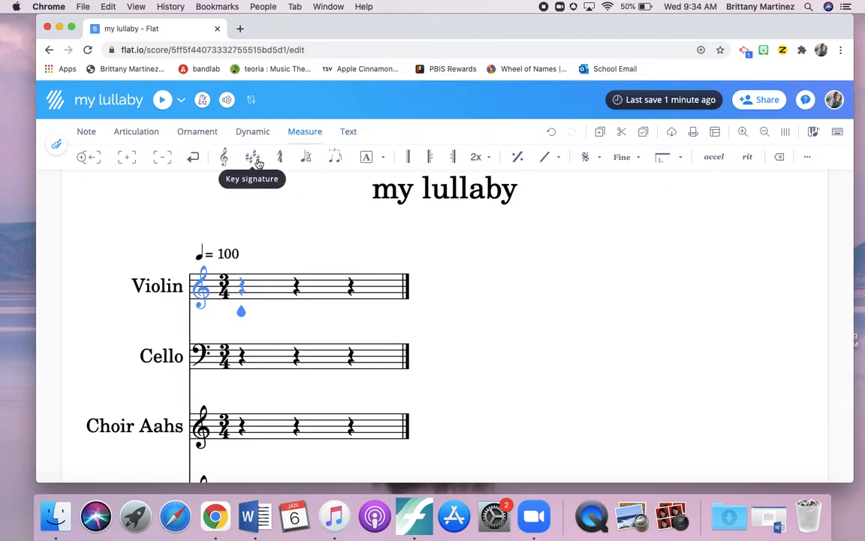
{"action": "mouse_move", "coordinate": [337, 89]}
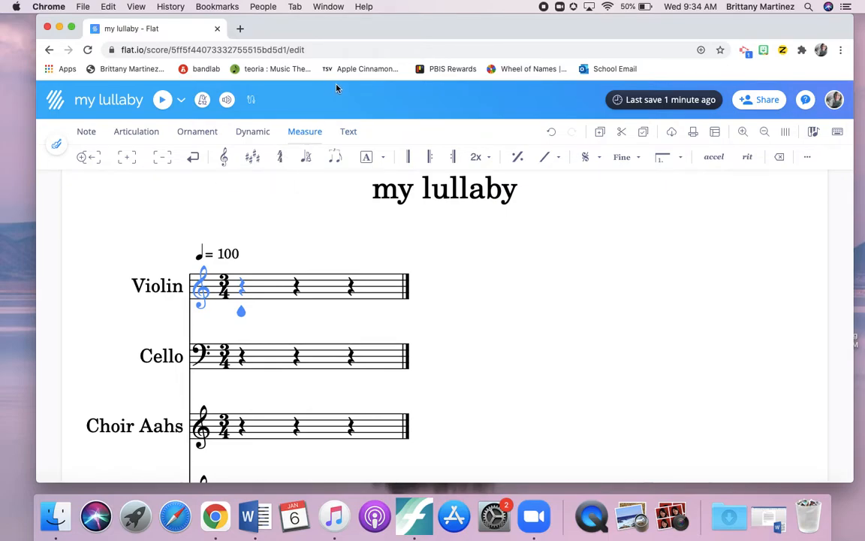
{"action": "mouse_move", "coordinate": [252, 156]}
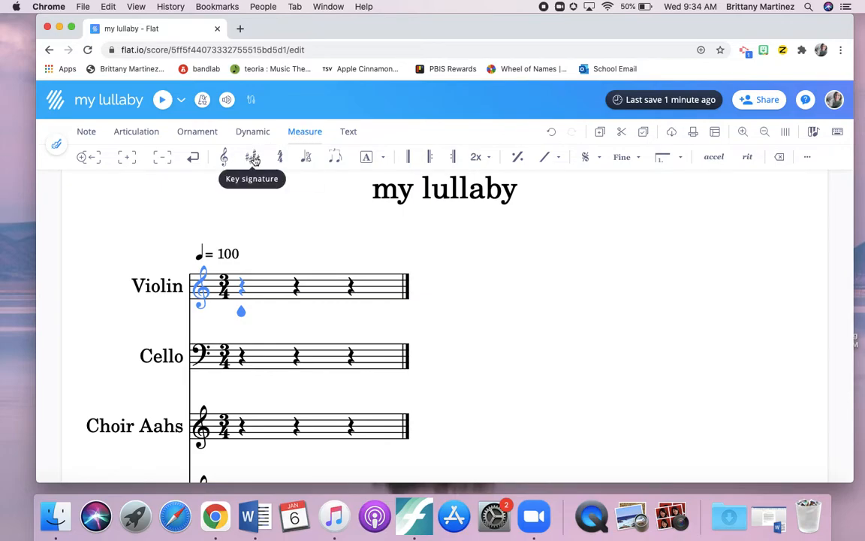
{"action": "left_click", "coordinate": [252, 158]}
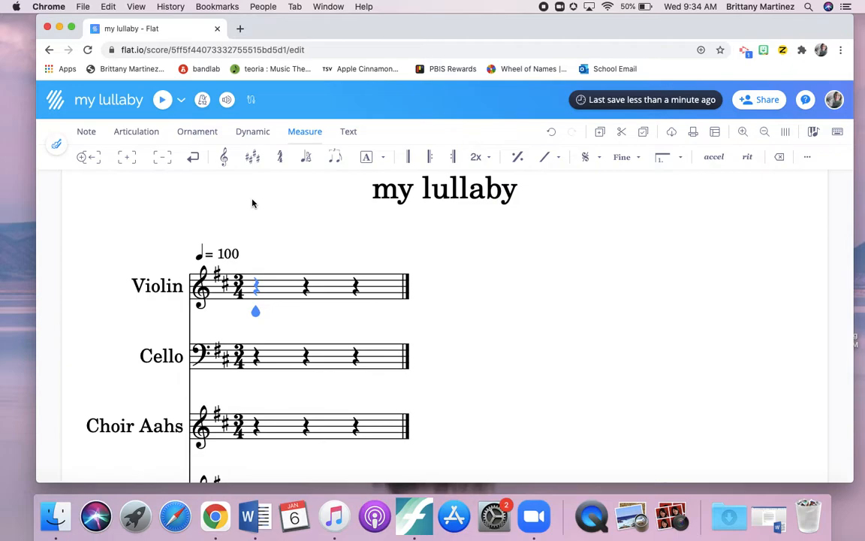
{"action": "mouse_move", "coordinate": [136, 133]}
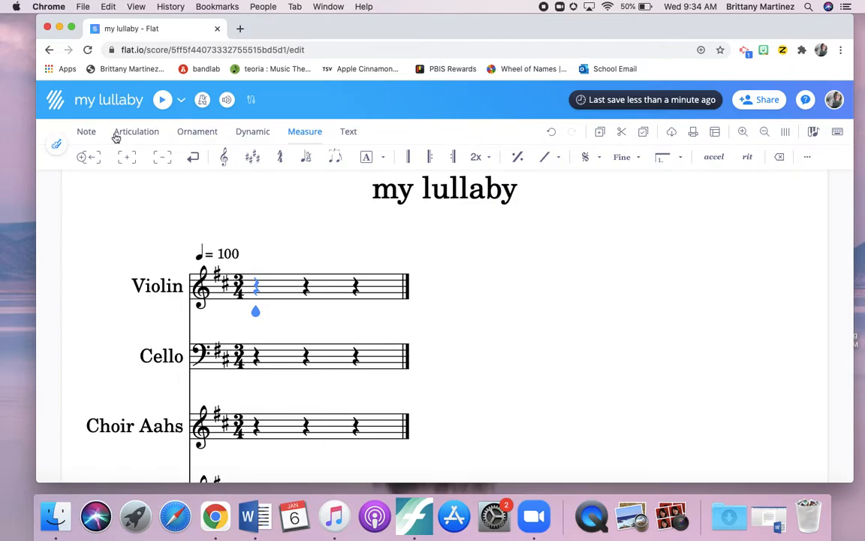
{"action": "left_click", "coordinate": [354, 287]}
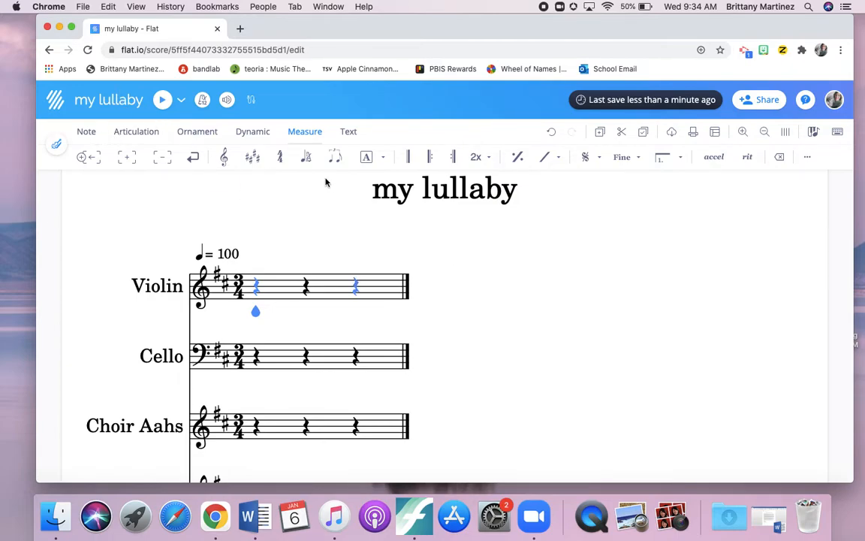
{"action": "mouse_move", "coordinate": [306, 156]}
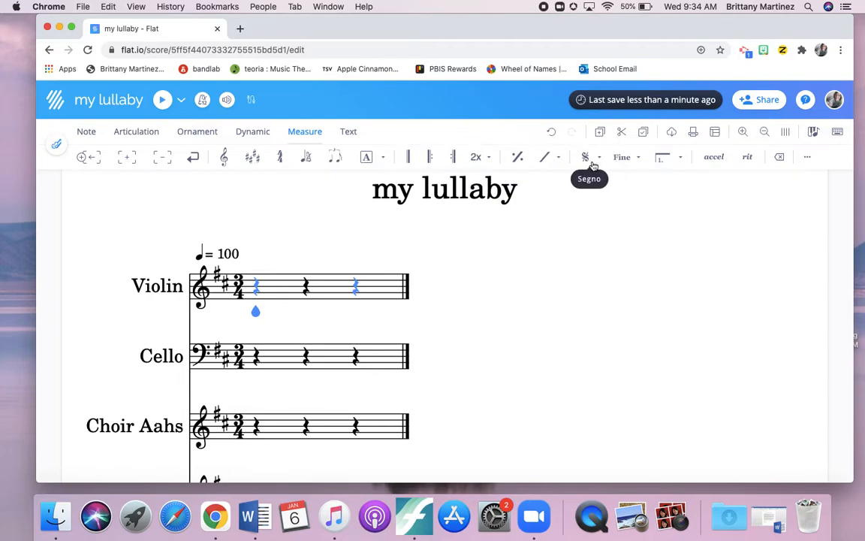
{"action": "mouse_move", "coordinate": [666, 158]}
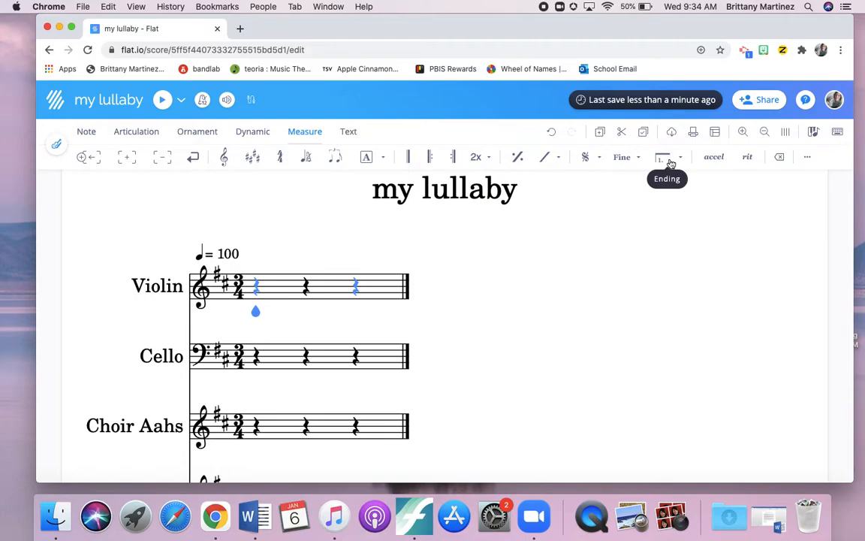
{"action": "mouse_move", "coordinate": [763, 132]}
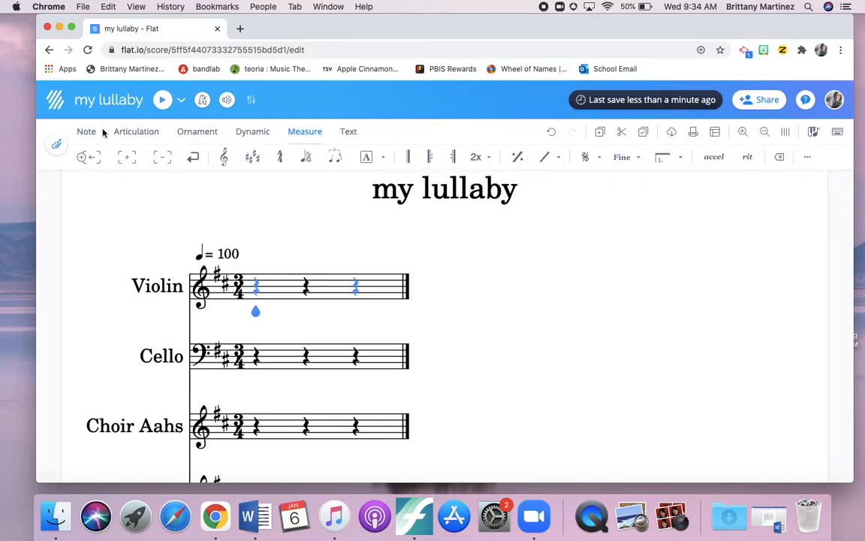
Enter the violin's three-measure melody of quarter, eighth and half notes
{"action": "left_click", "coordinate": [85, 132]}
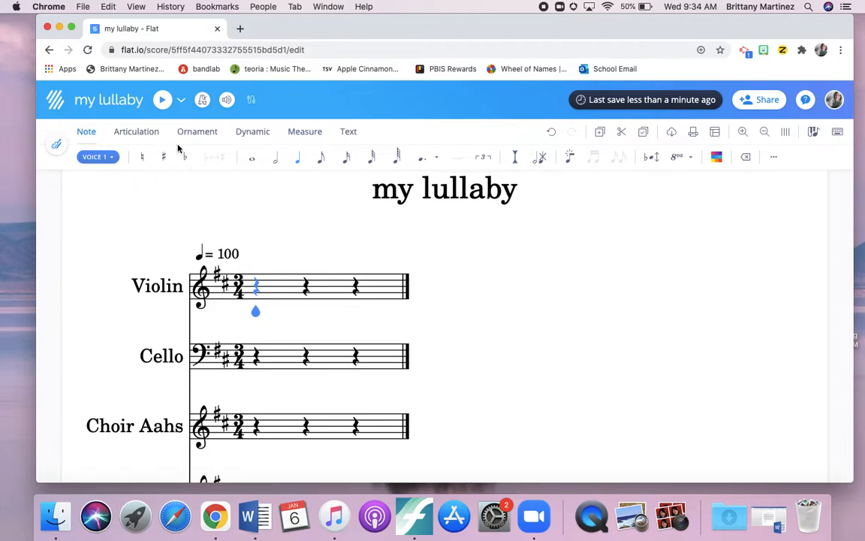
{"action": "mouse_move", "coordinate": [297, 158]}
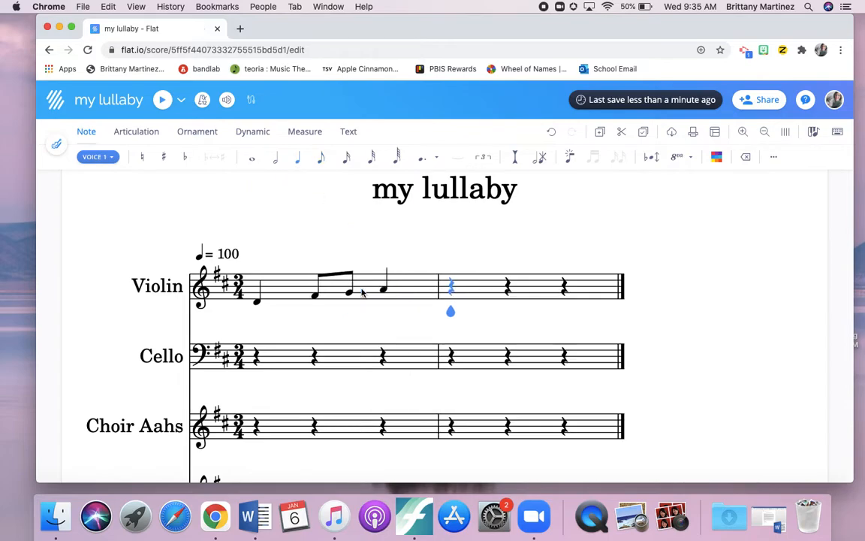
{"action": "left_click", "coordinate": [275, 156]}
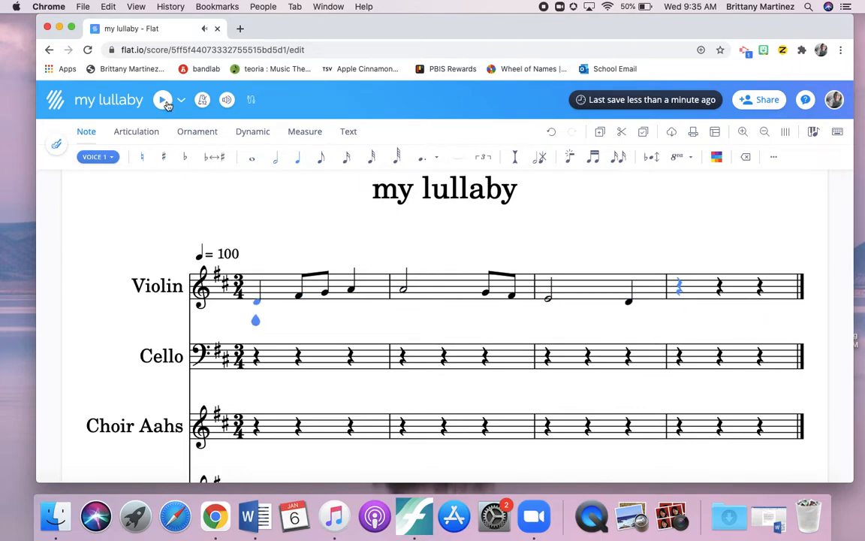
{"action": "left_click", "coordinate": [162, 99]}
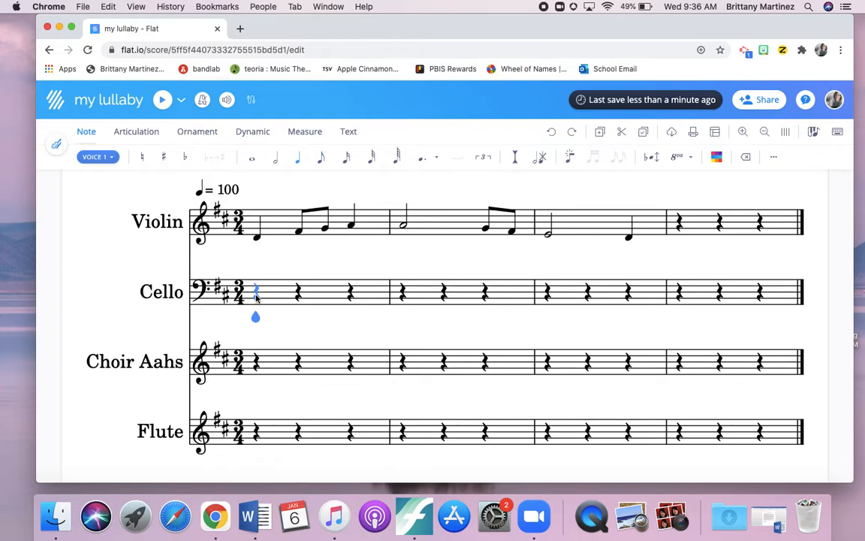
{"action": "mouse_move", "coordinate": [251, 158]}
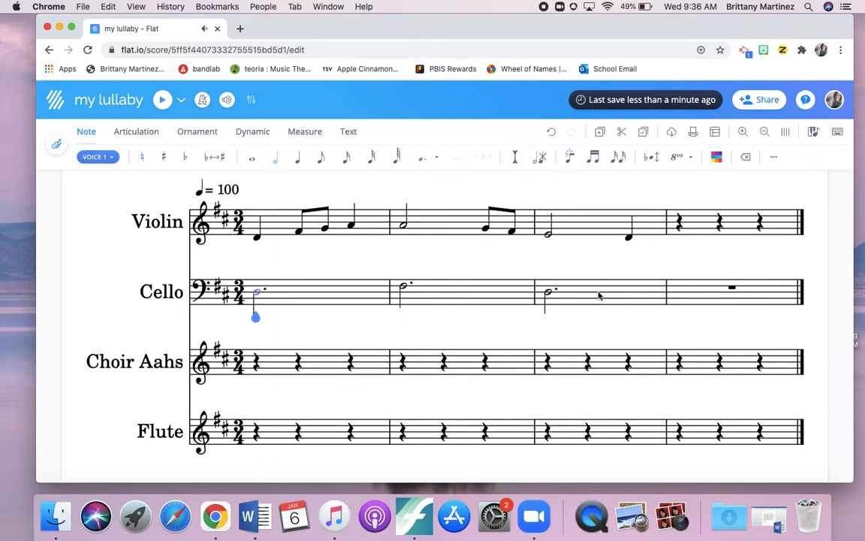
Play the score back to hear the cello's dotted half notes
{"action": "left_click", "coordinate": [162, 99]}
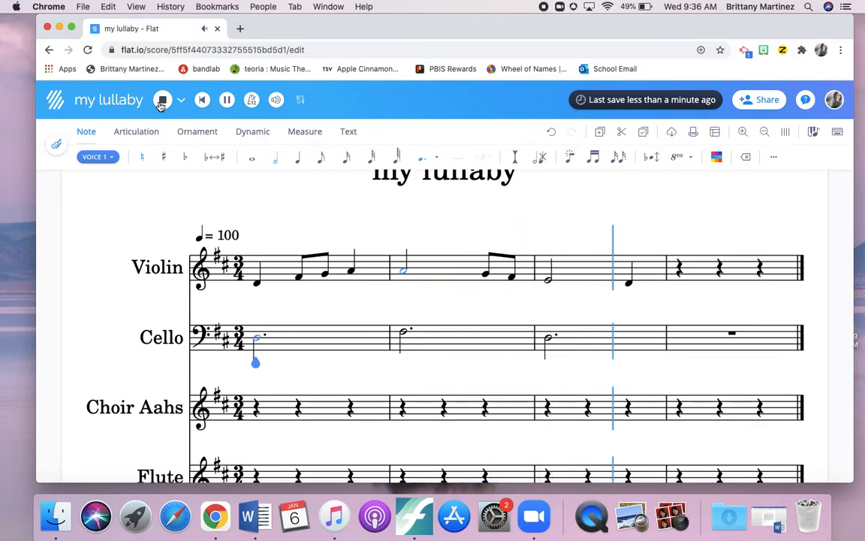
Stop playback and slur the violin's third-measure half note to the following quarter
{"action": "left_click", "coordinate": [162, 99]}
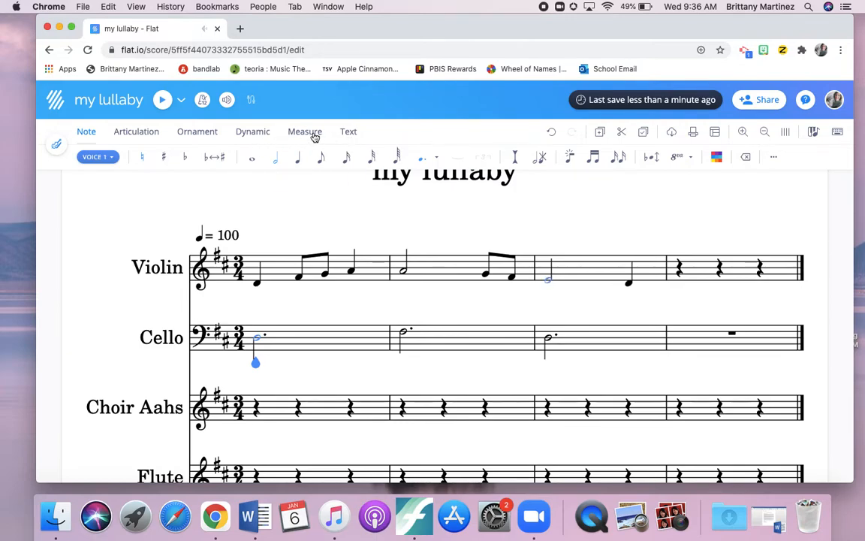
{"action": "left_click", "coordinate": [304, 132]}
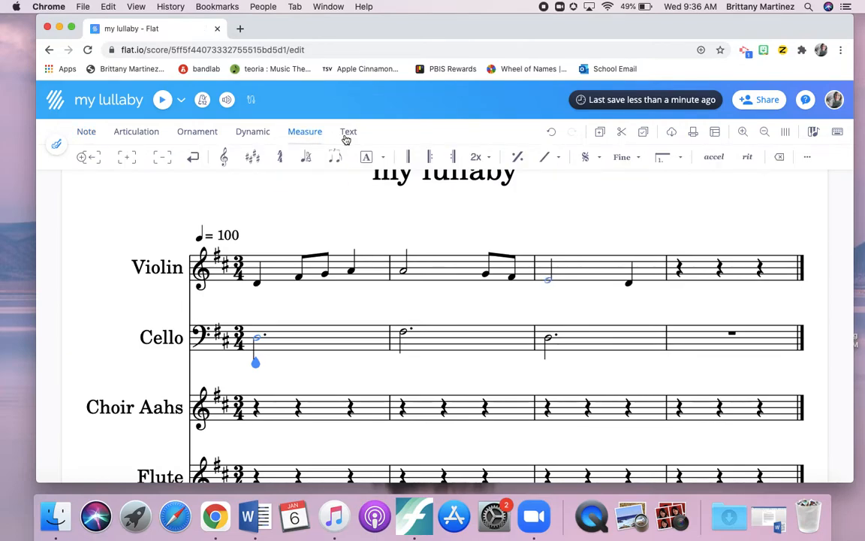
{"action": "left_click", "coordinate": [135, 133]}
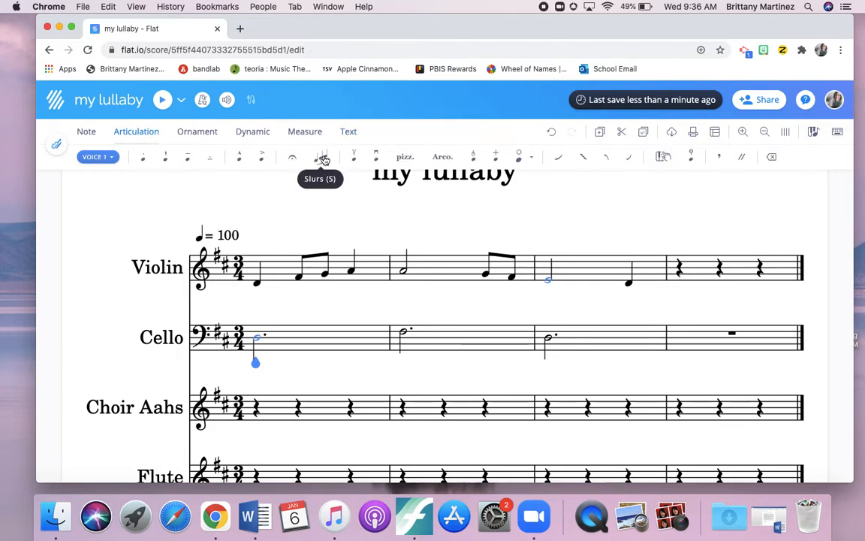
{"action": "left_click", "coordinate": [321, 156]}
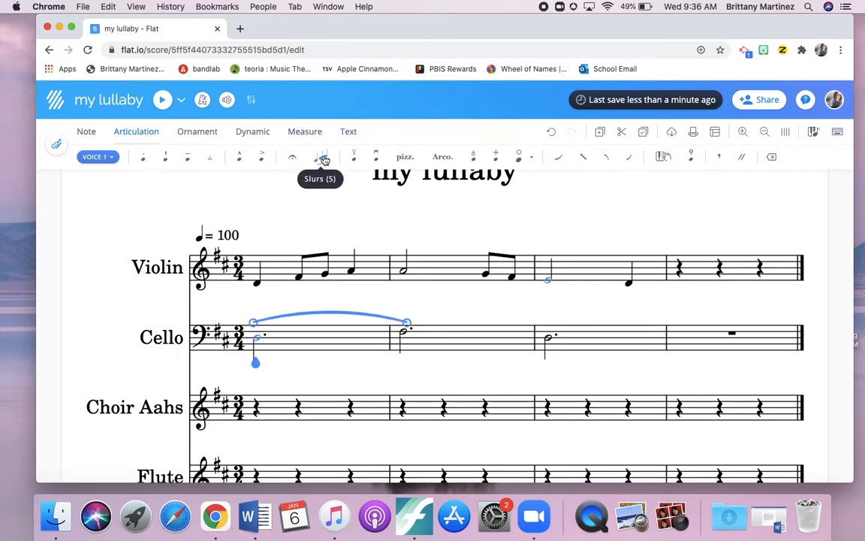
{"action": "scroll", "scroll_direction": "down", "scroll_amount": 3}
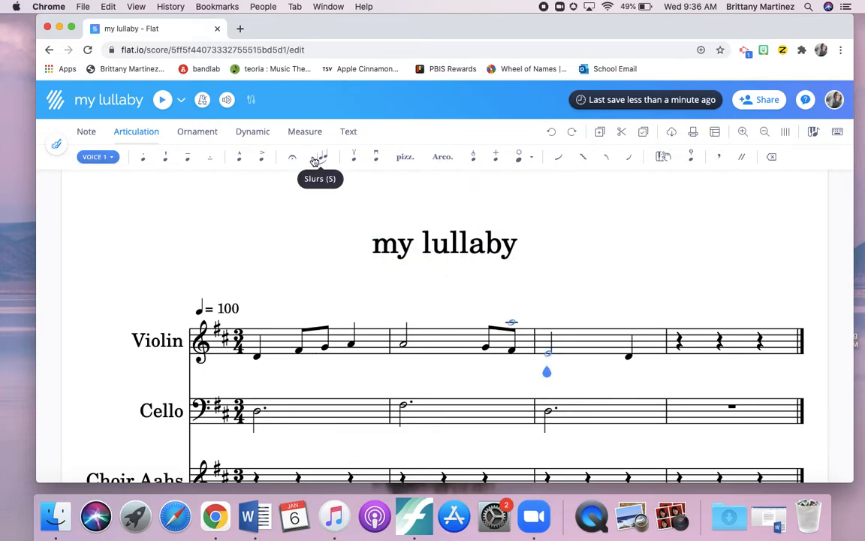
{"action": "left_click", "coordinate": [319, 156]}
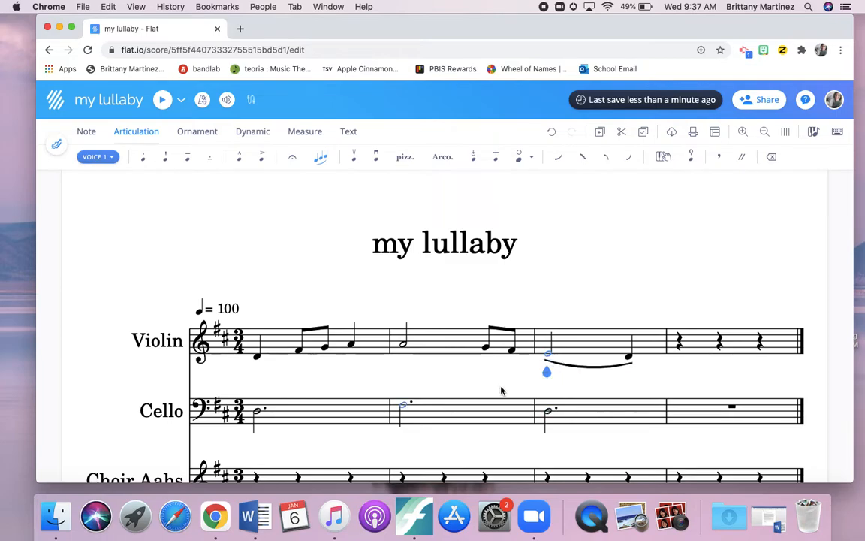
{"action": "scroll", "scroll_direction": "down", "scroll_amount": 3}
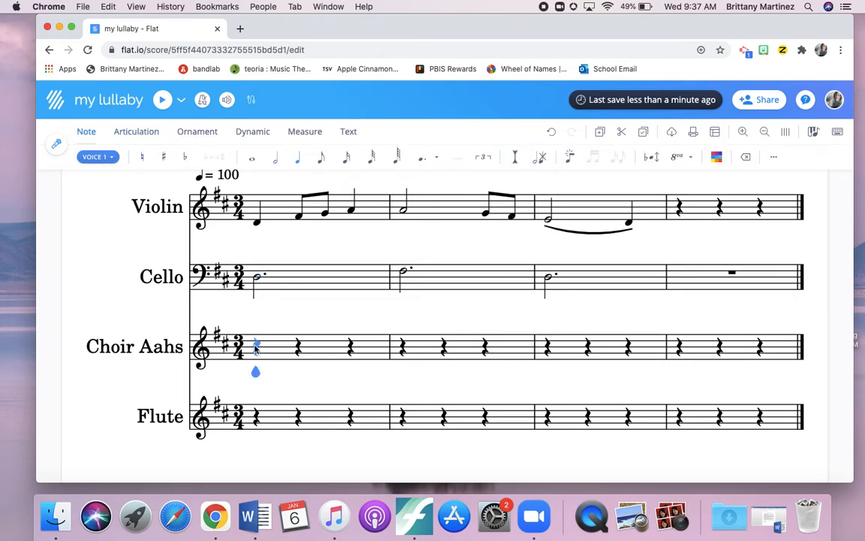
{"action": "mouse_move", "coordinate": [252, 158]}
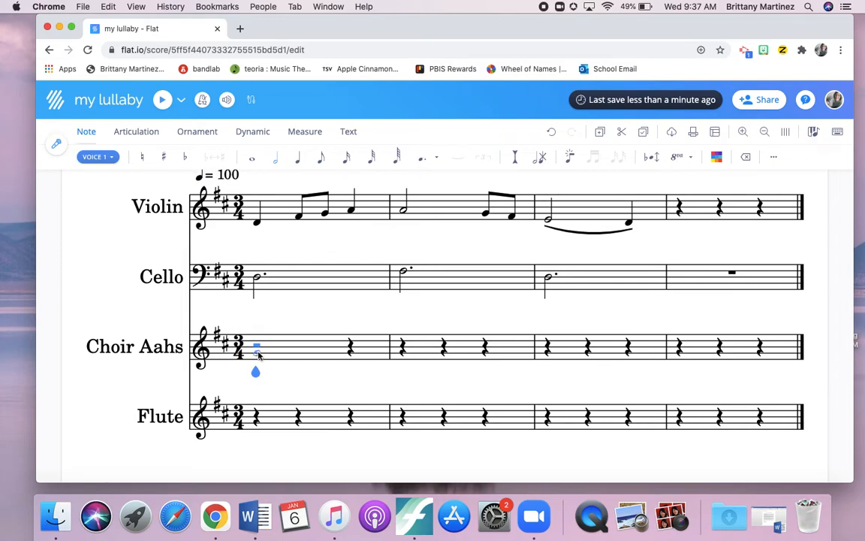
Enter the choir's three-measure line ending on a dotted half note and play it back
{"action": "left_click", "coordinate": [349, 345]}
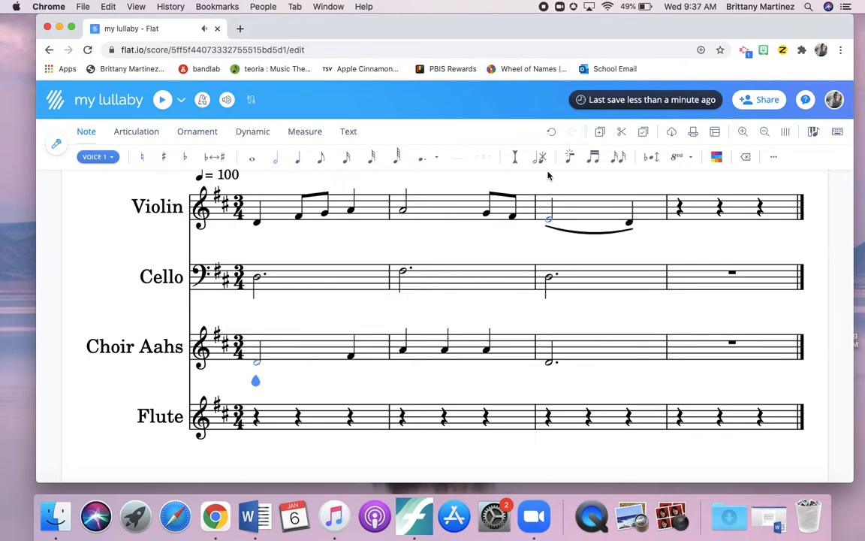
{"action": "left_click", "coordinate": [163, 99]}
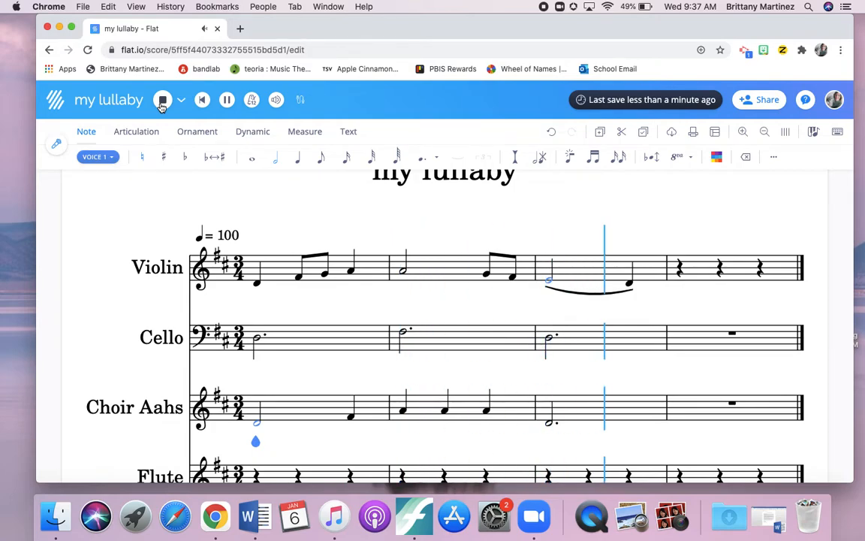
Scroll to the Flute staff and enter its melody in quarter and eighth notes
{"action": "scroll", "scroll_direction": "down", "scroll_amount": 3}
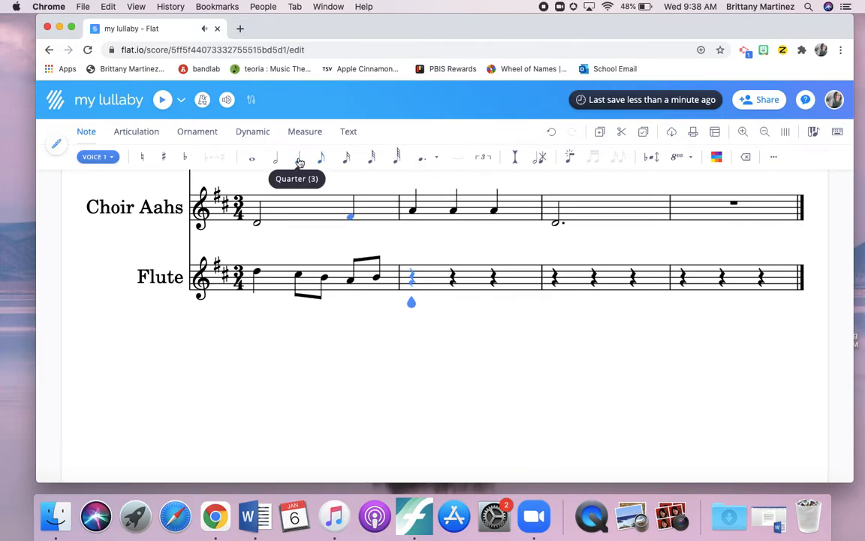
{"action": "left_click", "coordinate": [452, 276]}
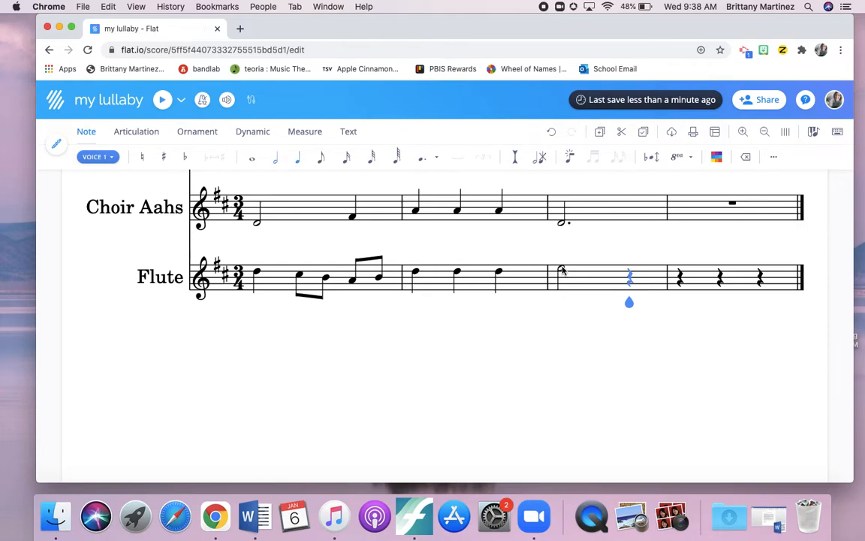
{"action": "mouse_move", "coordinate": [321, 158]}
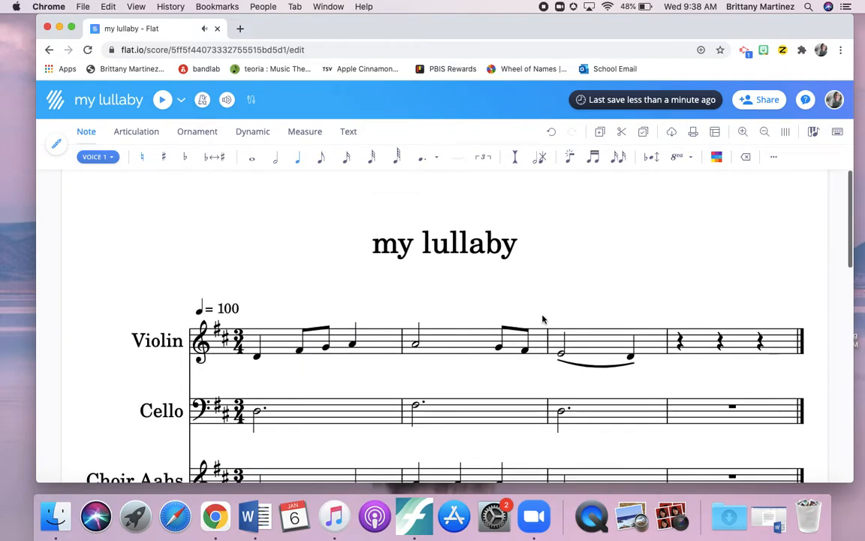
Play back the finished four-part score, stop it, and move down to the Choir Aahs staff
{"action": "left_click", "coordinate": [163, 99]}
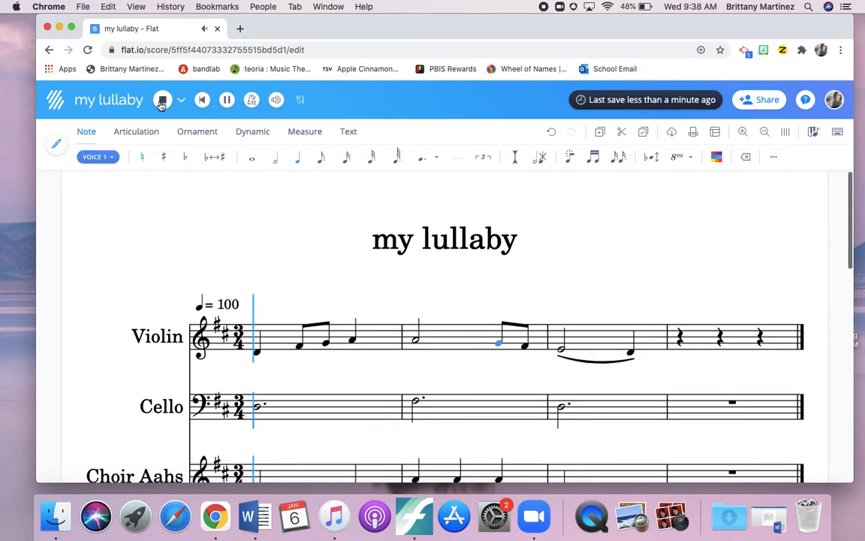
{"action": "left_click", "coordinate": [162, 99]}
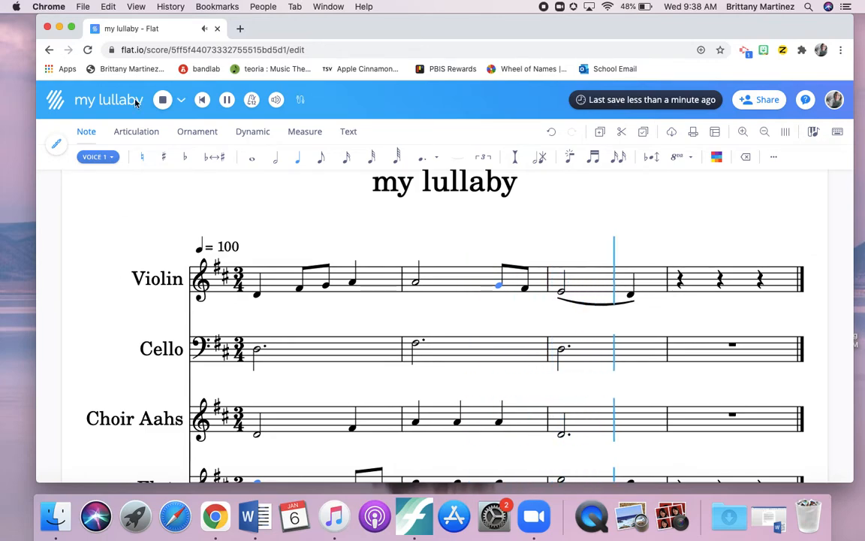
{"action": "left_click", "coordinate": [162, 100]}
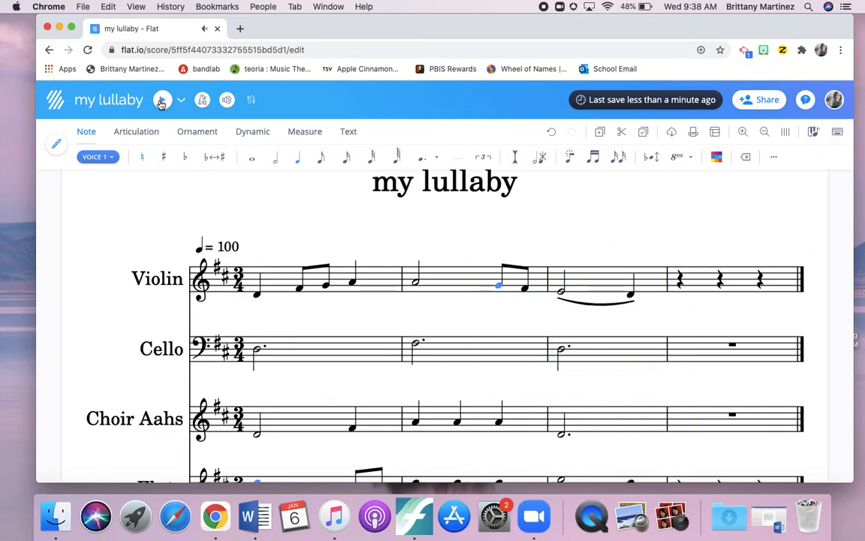
{"action": "scroll", "scroll_direction": "down", "scroll_amount": 3}
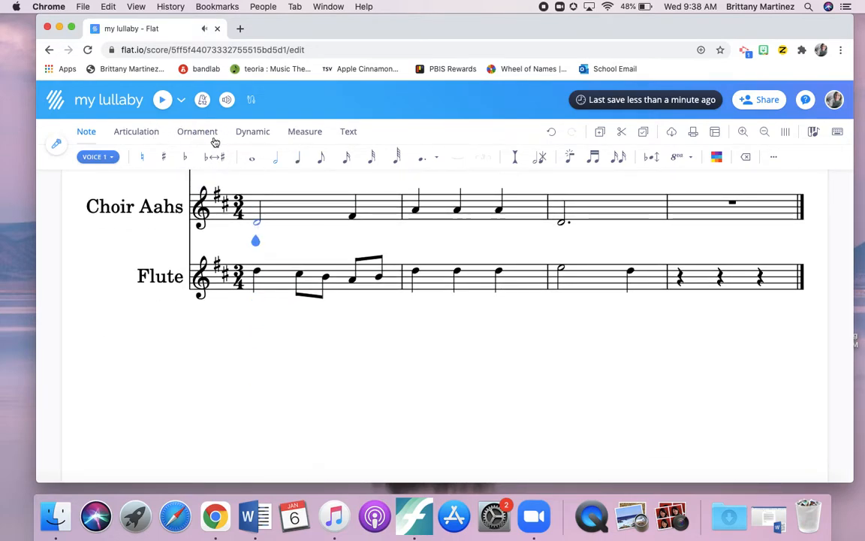
Mark the choir's first note pp and the cello's mp, then play back the score
{"action": "left_click", "coordinate": [252, 132]}
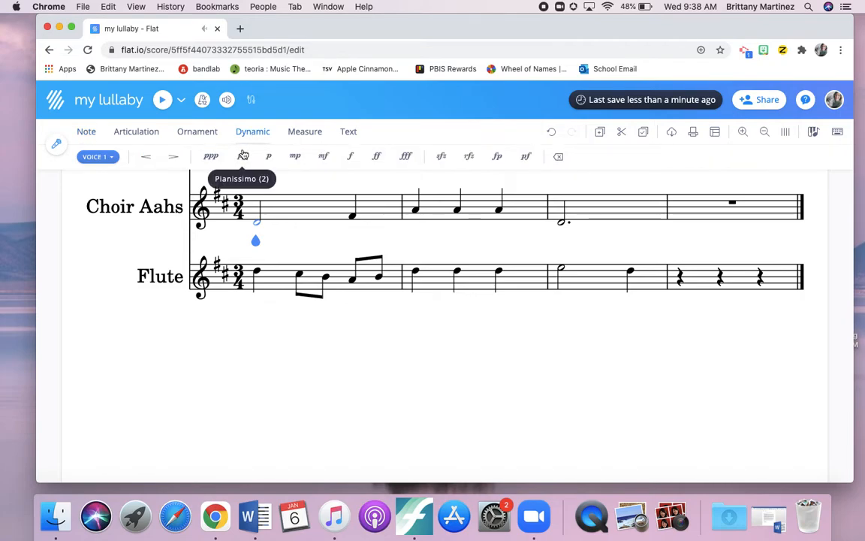
{"action": "left_click", "coordinate": [241, 156]}
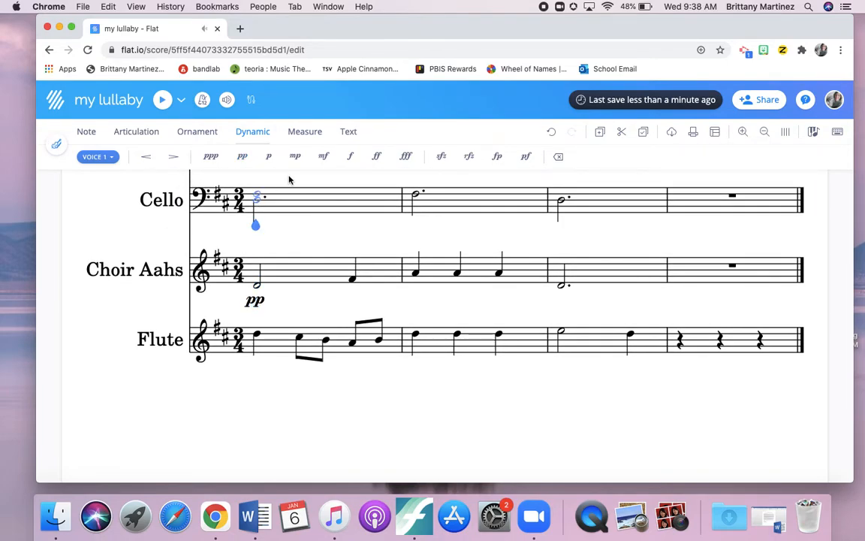
{"action": "left_click", "coordinate": [295, 157]}
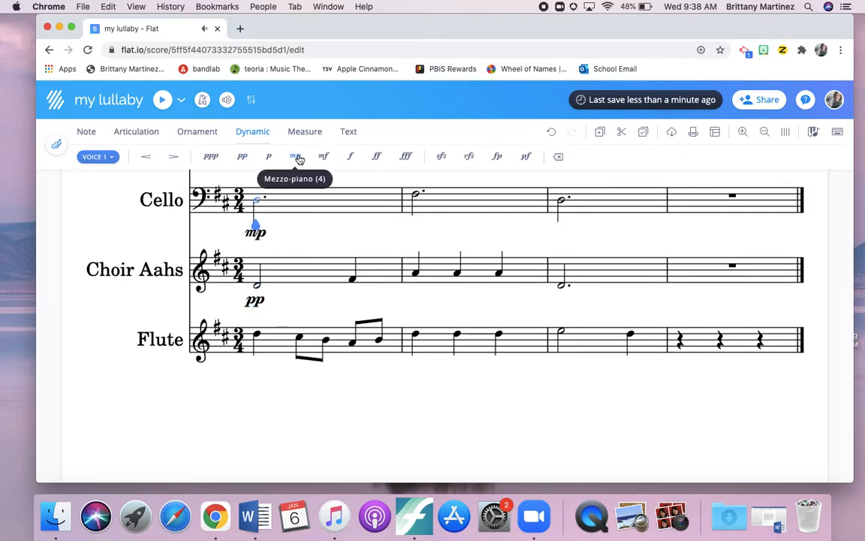
{"action": "scroll", "scroll_direction": "up", "scroll_amount": 3}
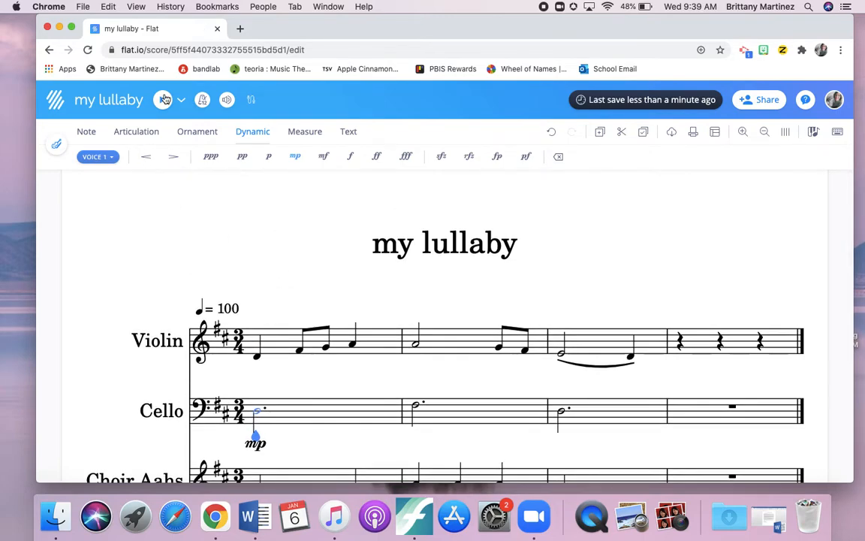
{"action": "left_click", "coordinate": [166, 99]}
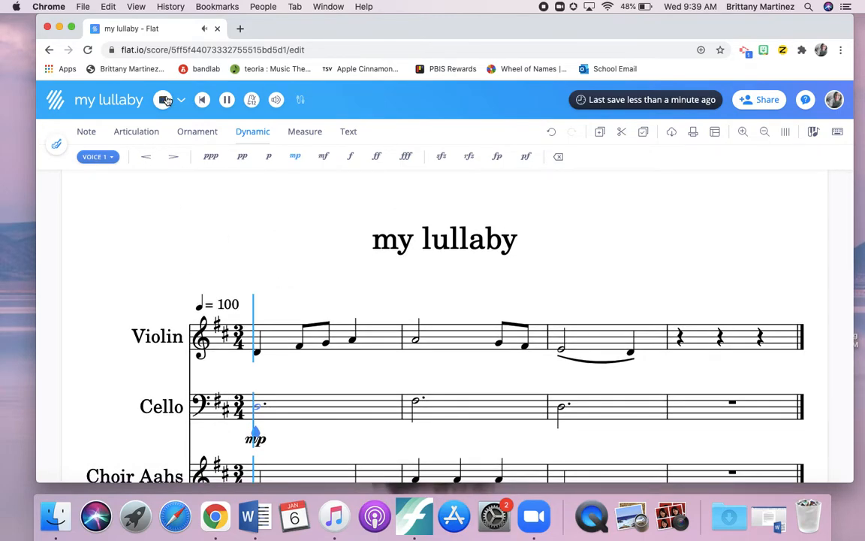
Mark the violin's first note mf and stop the playback
{"action": "scroll", "scroll_direction": "down", "scroll_amount": 3}
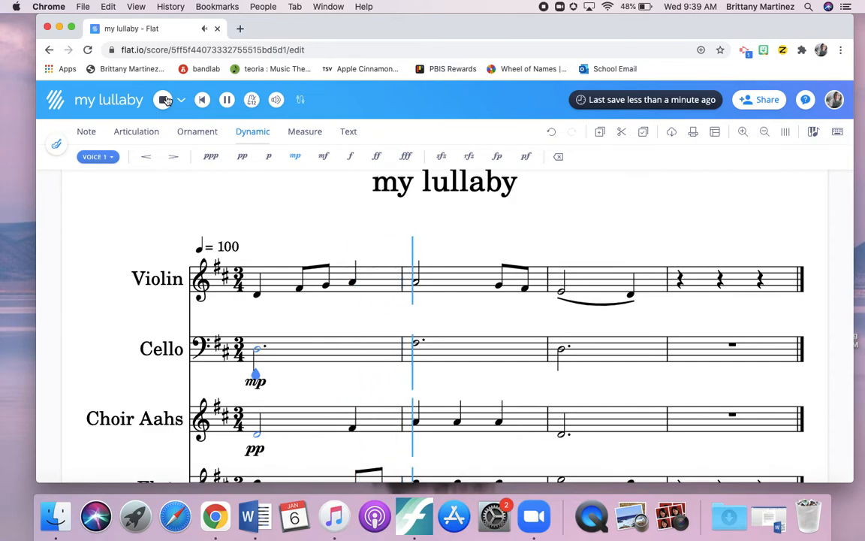
{"action": "left_click", "coordinate": [162, 99]}
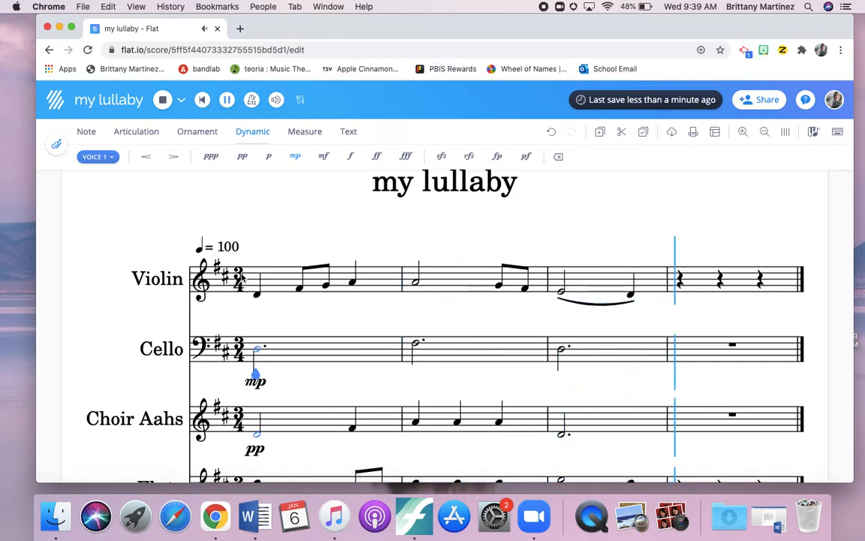
{"action": "left_click", "coordinate": [323, 156]}
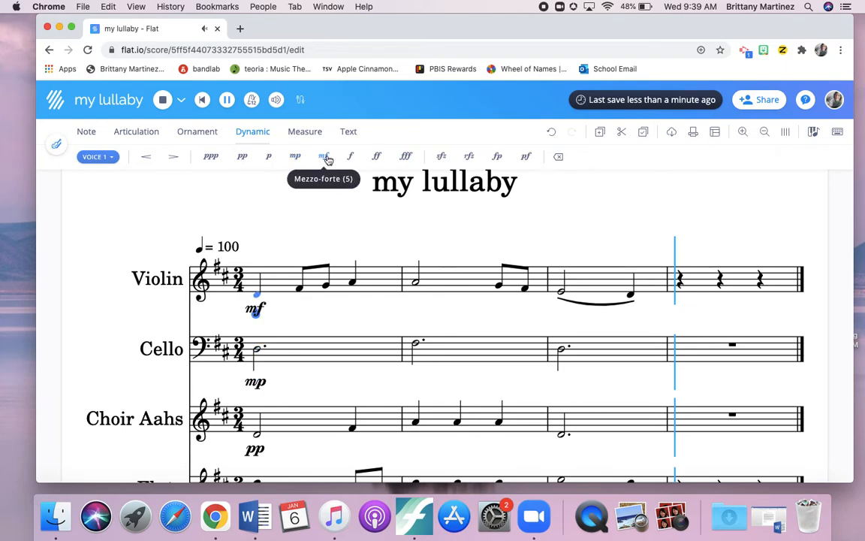
{"action": "scroll", "scroll_direction": "down", "scroll_amount": 3}
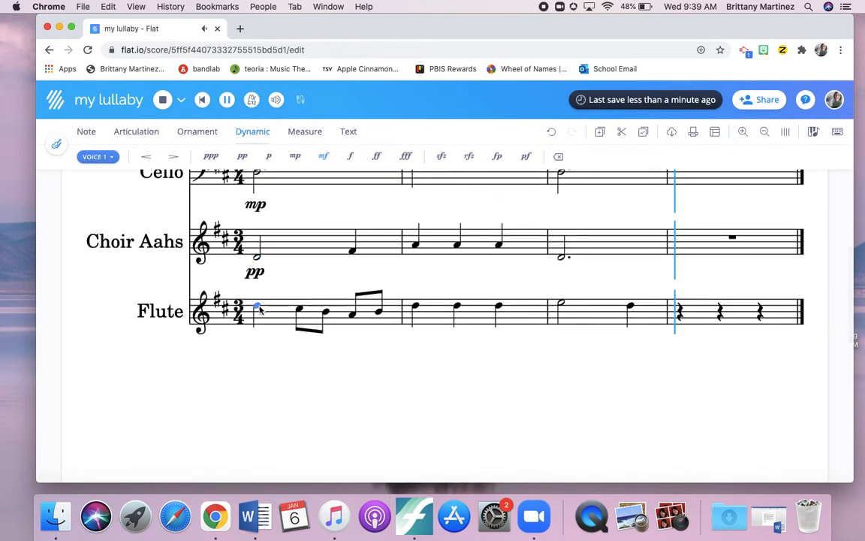
{"action": "left_click", "coordinate": [323, 156]}
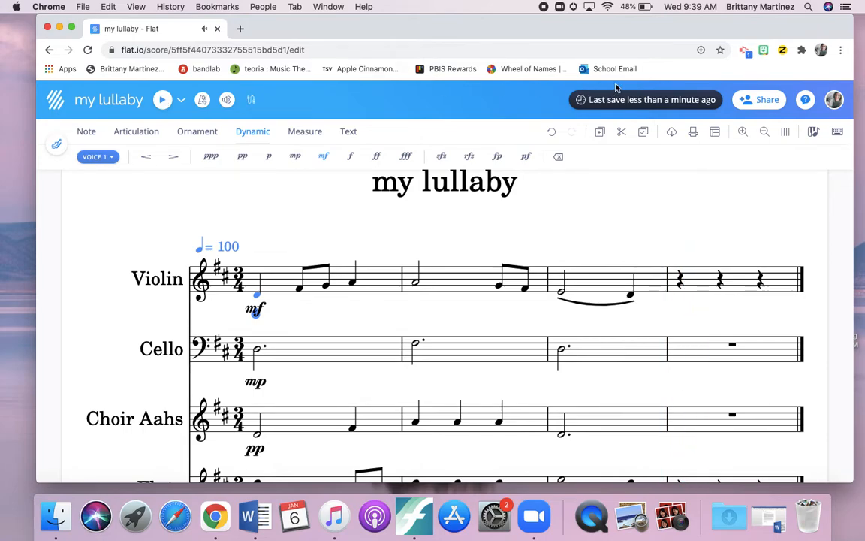
{"action": "mouse_move", "coordinate": [649, 111]}
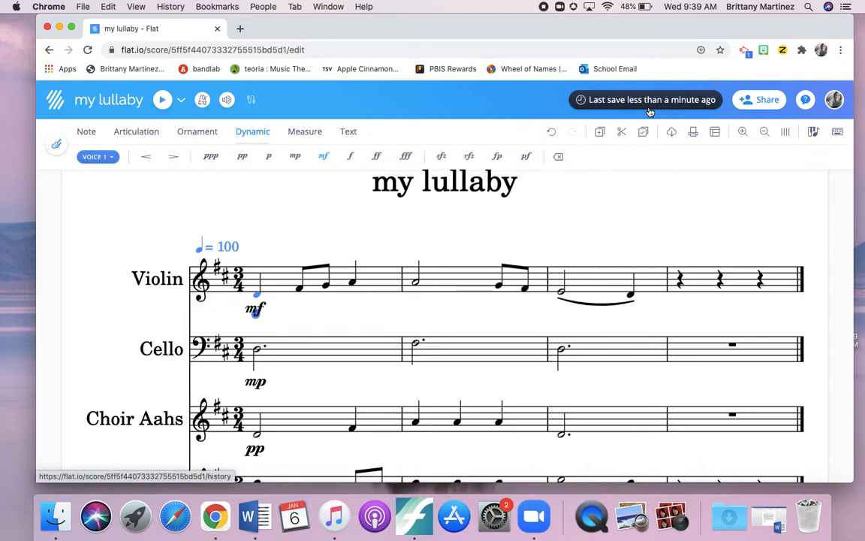
Delete the empty fourth measure so every staff ends after three measures
{"action": "left_click", "coordinate": [718, 280]}
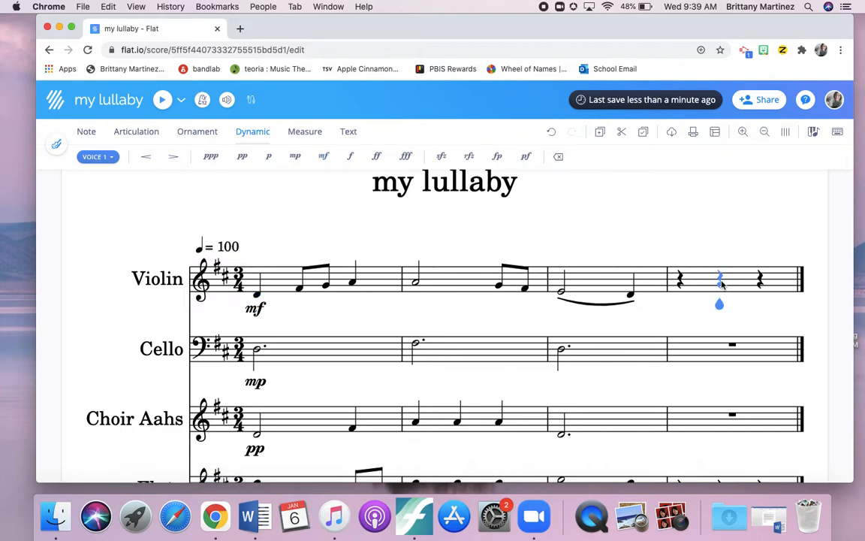
{"action": "left_click", "coordinate": [304, 132]}
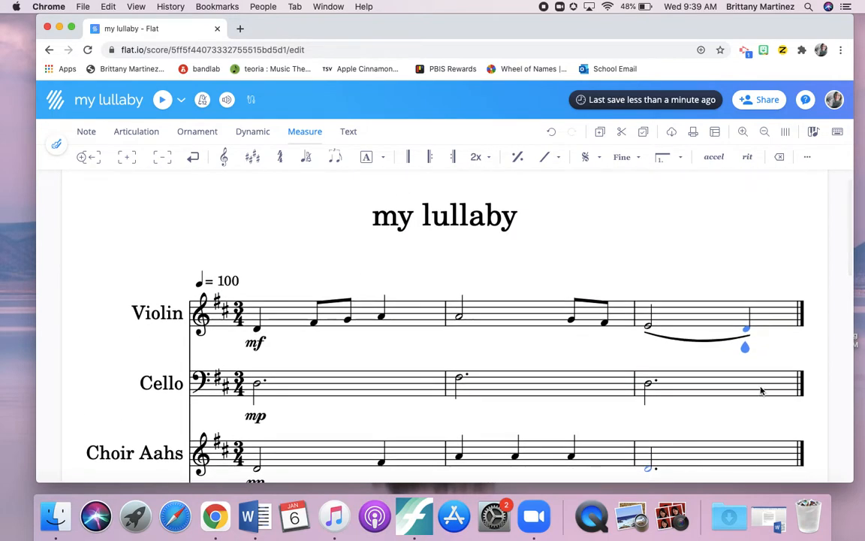
{"action": "mouse_move", "coordinate": [126, 158]}
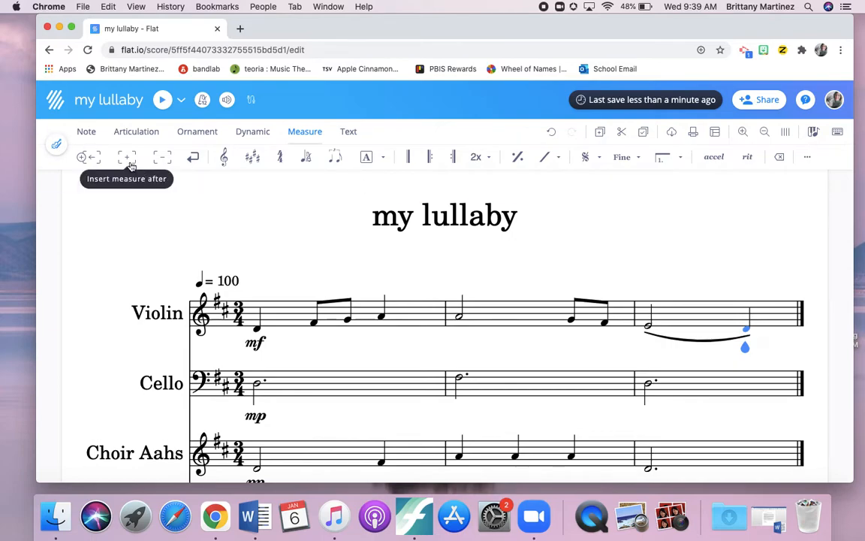
{"action": "left_click", "coordinate": [126, 156]}
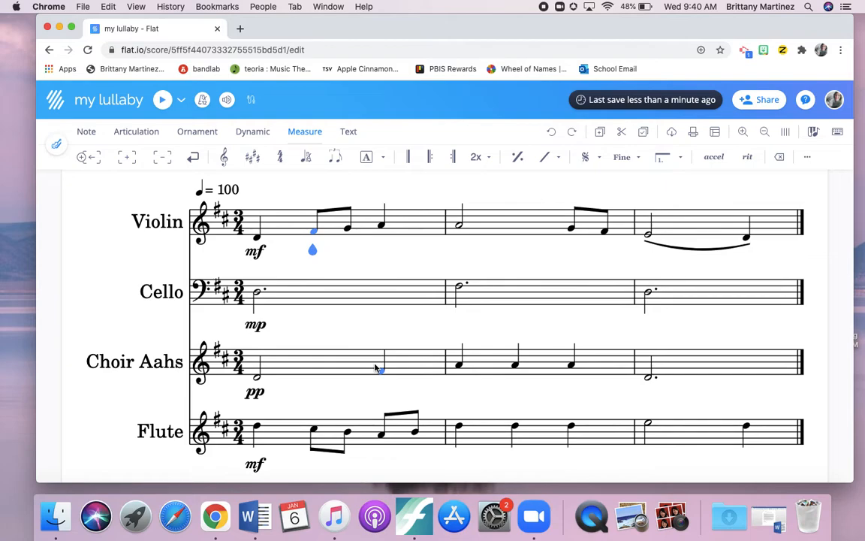
Scroll down to the Flute staff to reach its first note
{"action": "scroll", "scroll_direction": "down", "scroll_amount": 3}
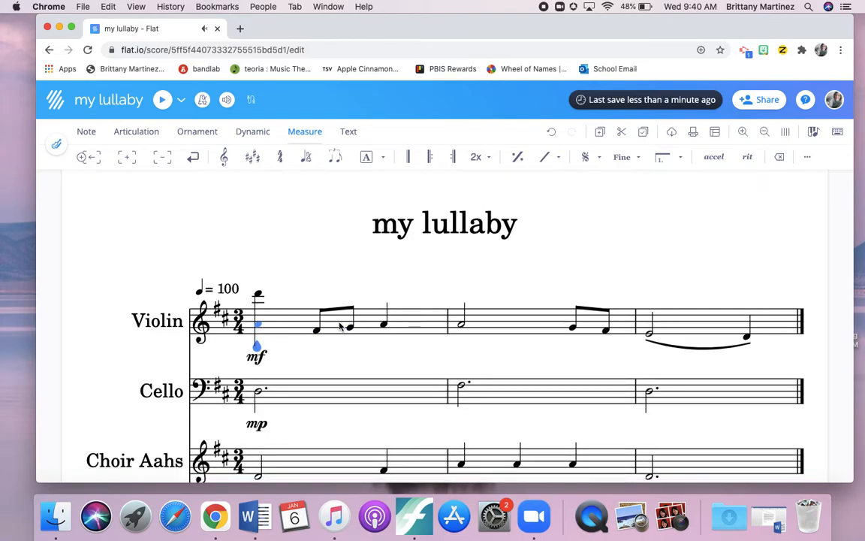
{"action": "scroll", "scroll_direction": "down", "scroll_amount": 3}
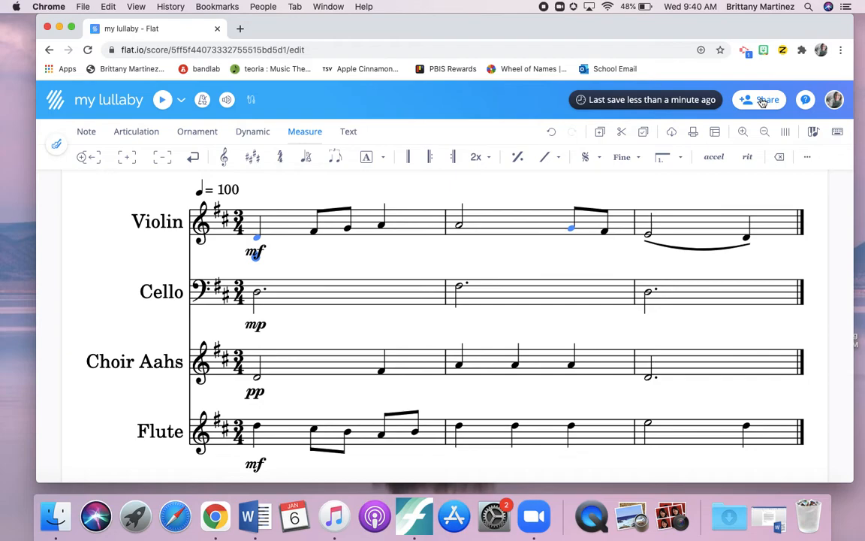
Copy a private shareable link to my lullaby and open it in a new browser tab
{"action": "left_click", "coordinate": [760, 99]}
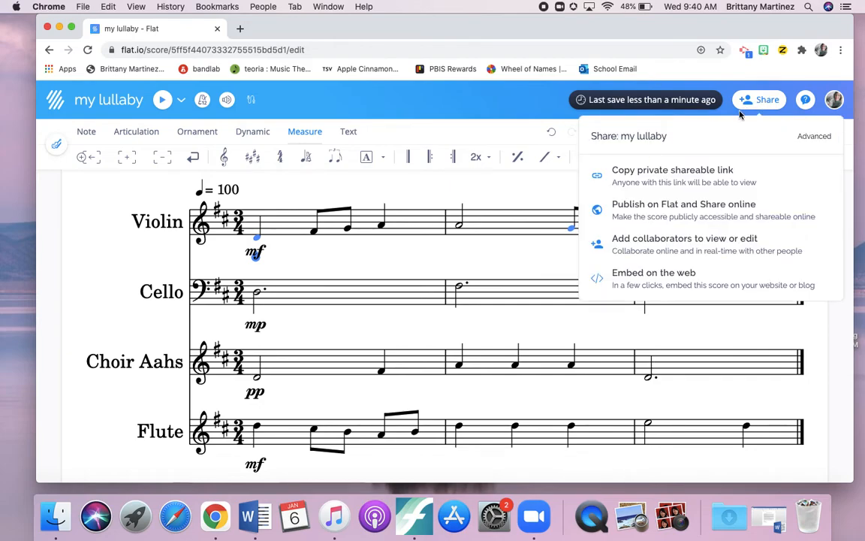
{"action": "left_click", "coordinate": [672, 170]}
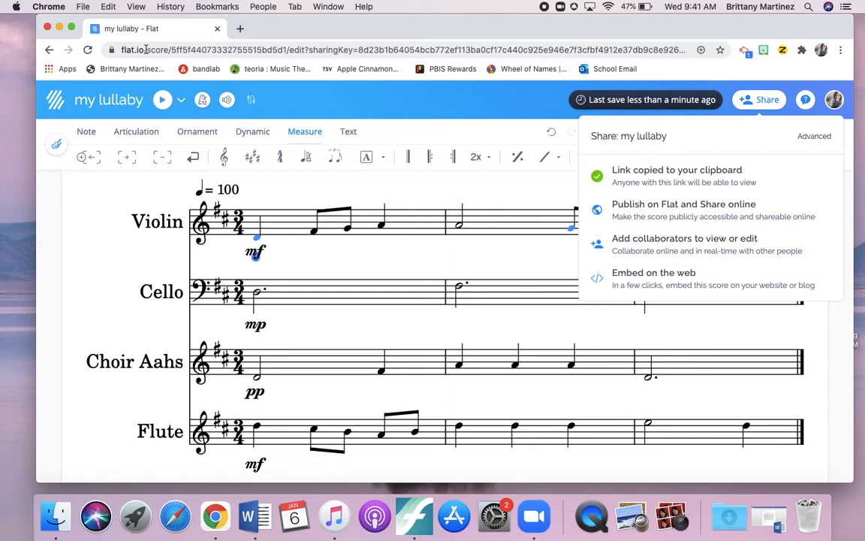
{"action": "left_click", "coordinate": [241, 29]}
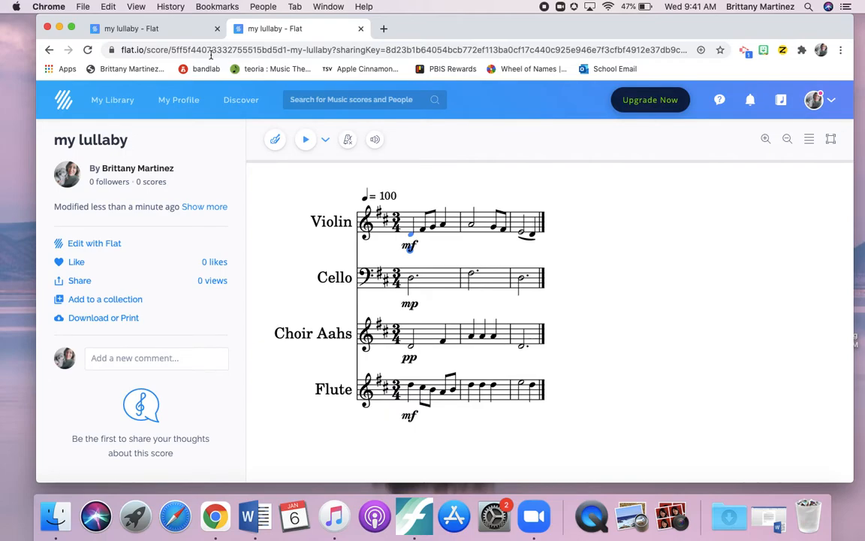
{"action": "left_click", "coordinate": [157, 357]}
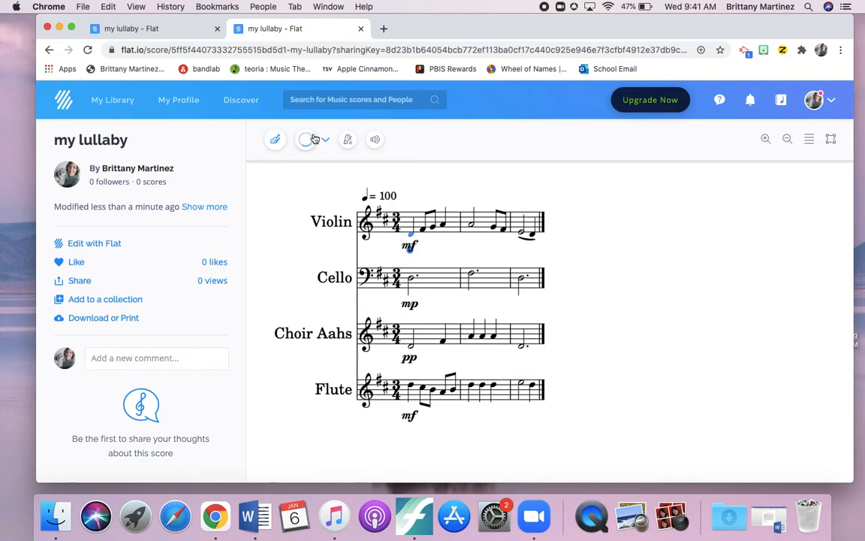
{"action": "left_click", "coordinate": [307, 140]}
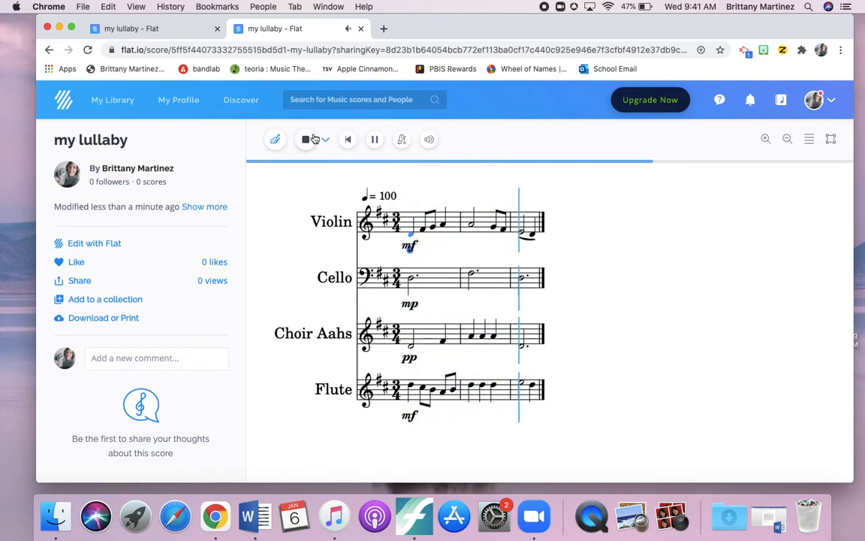
{"action": "left_click", "coordinate": [307, 138]}
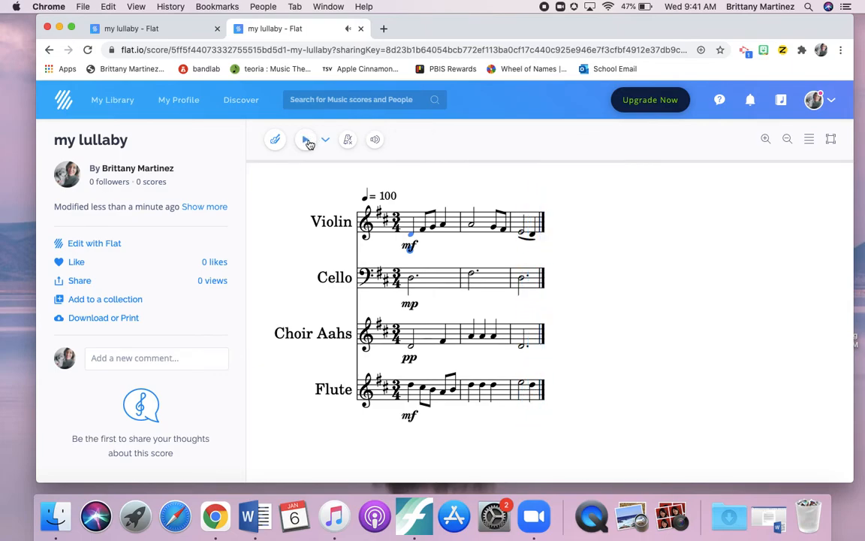